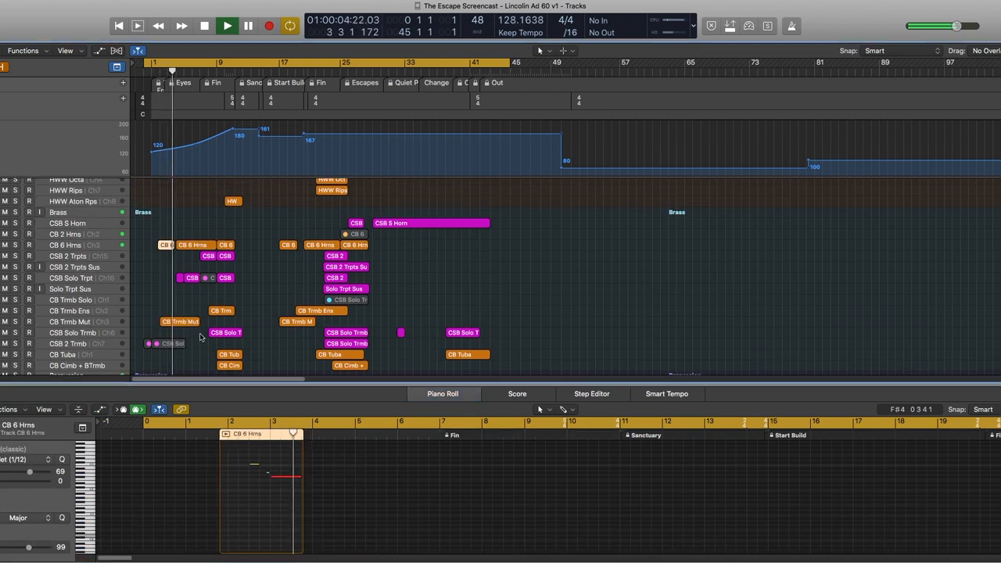
- Inspect the CB 6 Hrns and CSB S Horn regions' notes during playback, then collapse the stacks
left_click(180, 321)
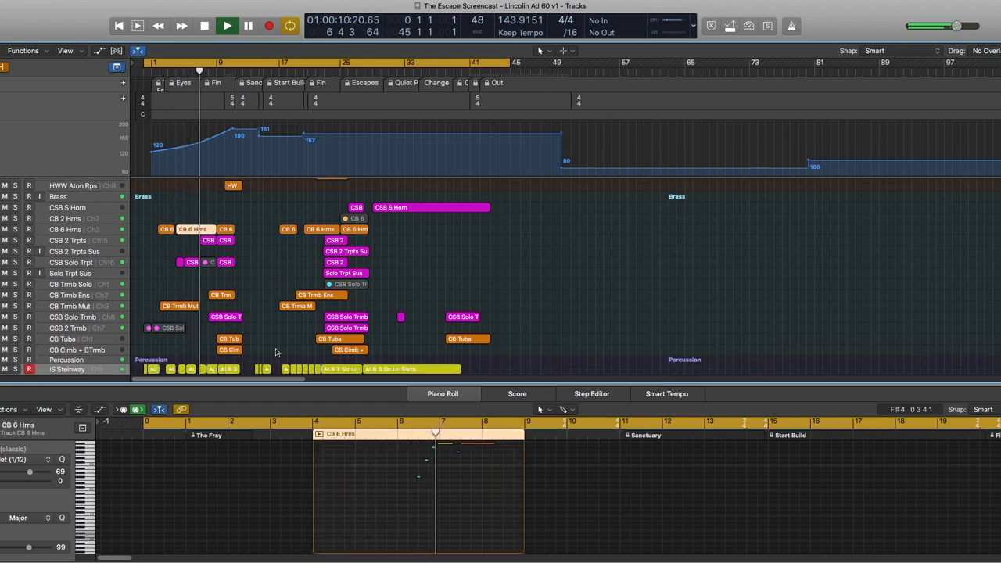
left_click(226, 26)
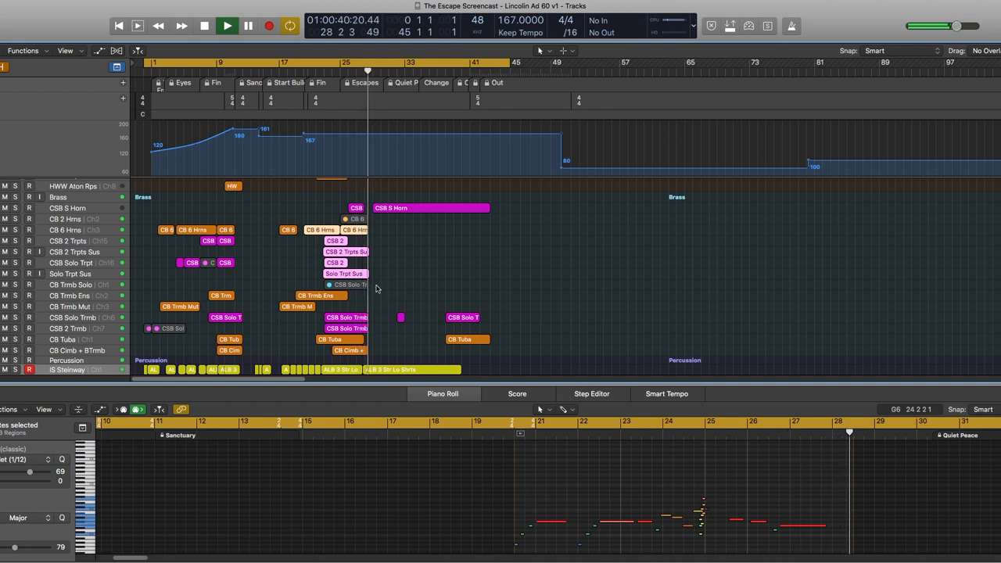
left_click(430, 208)
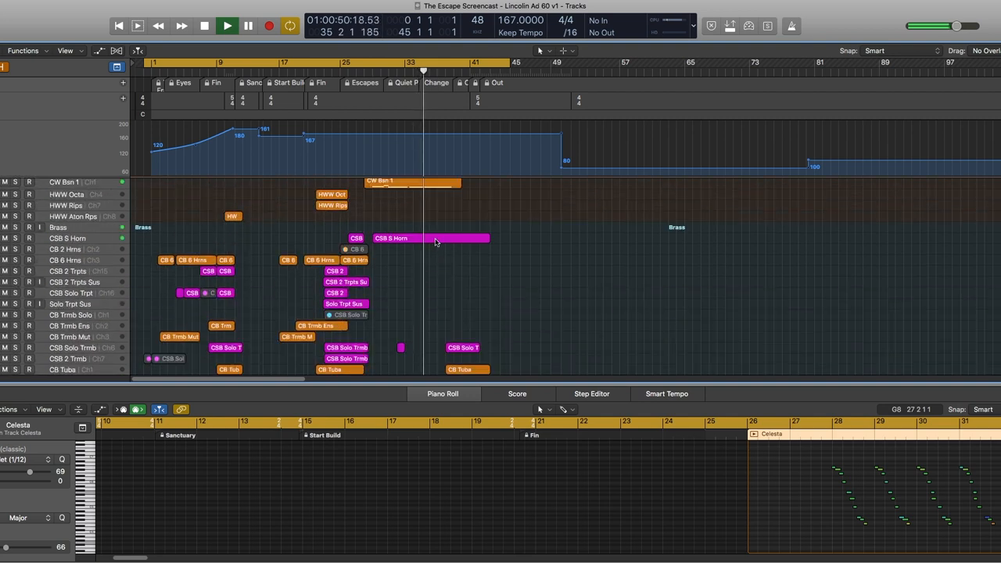
left_click(430, 237)
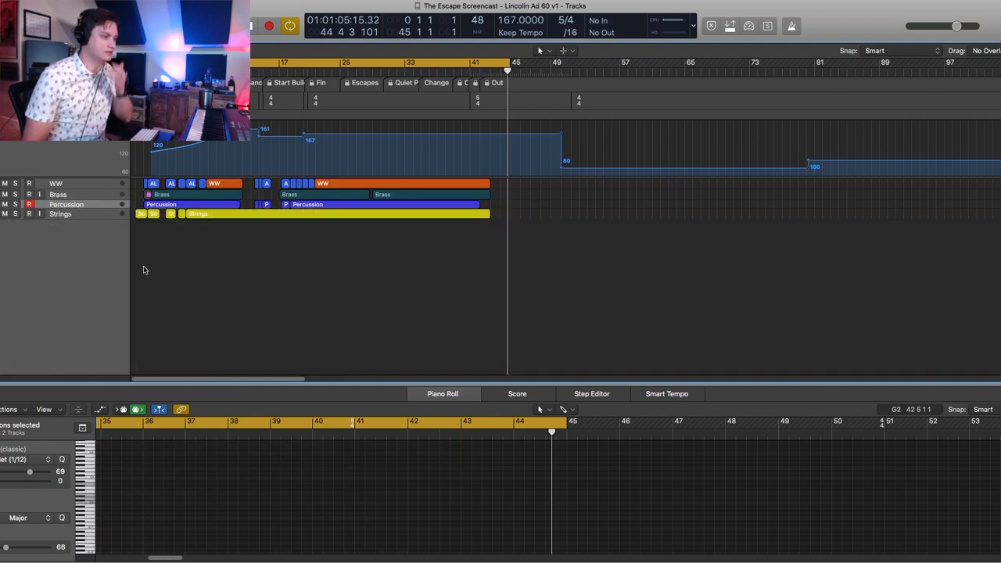
mouse_move(366, 235)
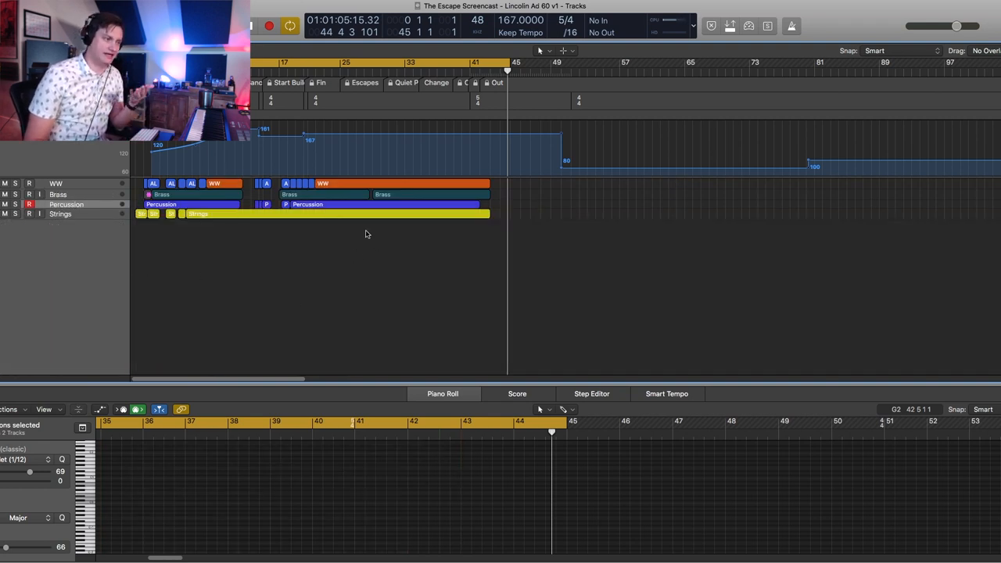
mouse_move(300, 238)
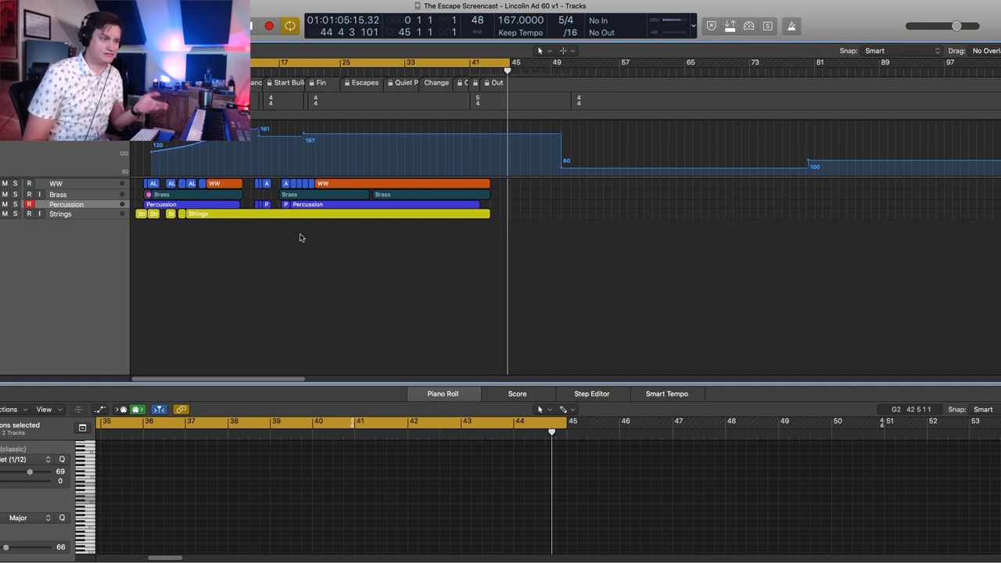
mouse_move(200, 280)
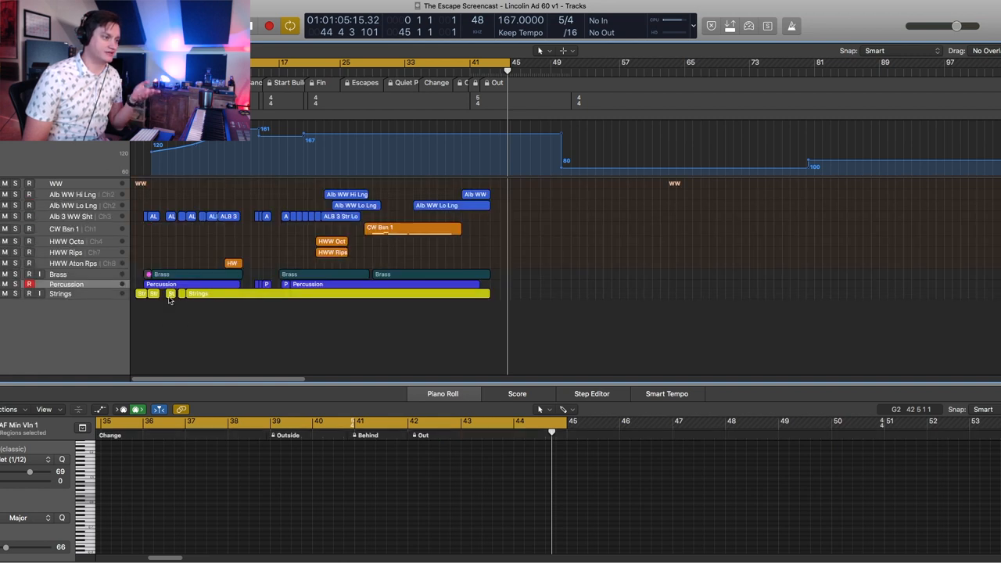
mouse_move(244, 263)
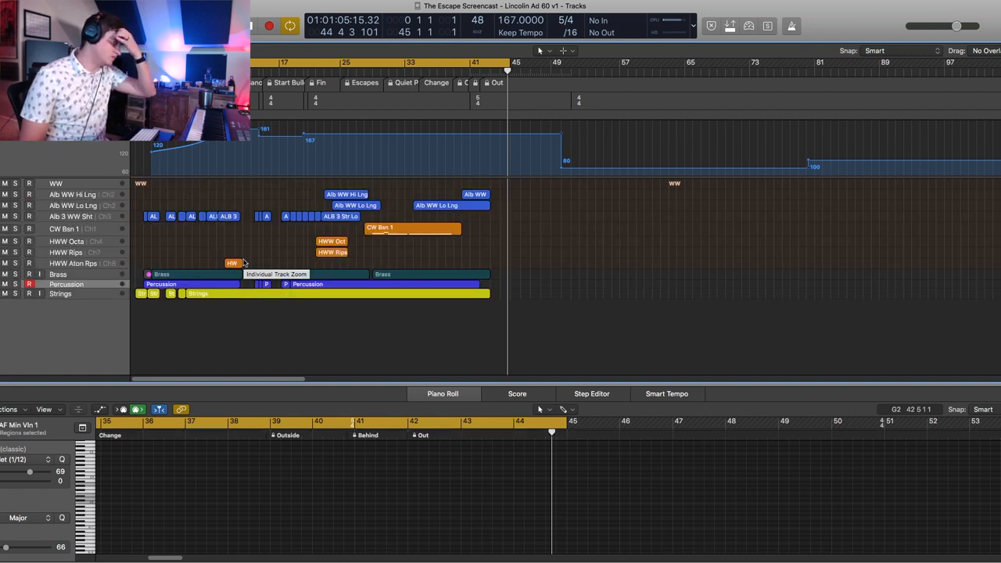
mouse_move(398, 220)
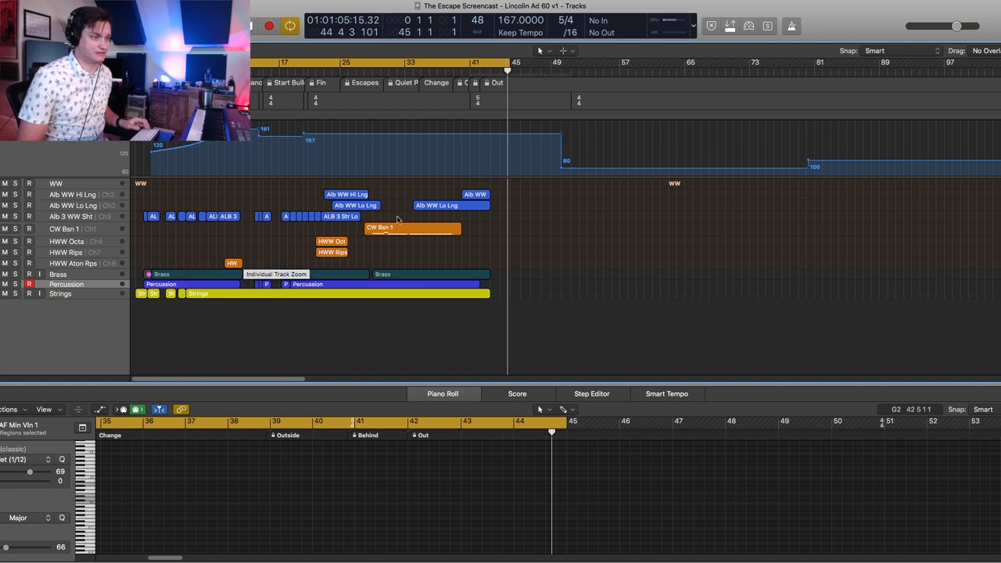
mouse_move(362, 232)
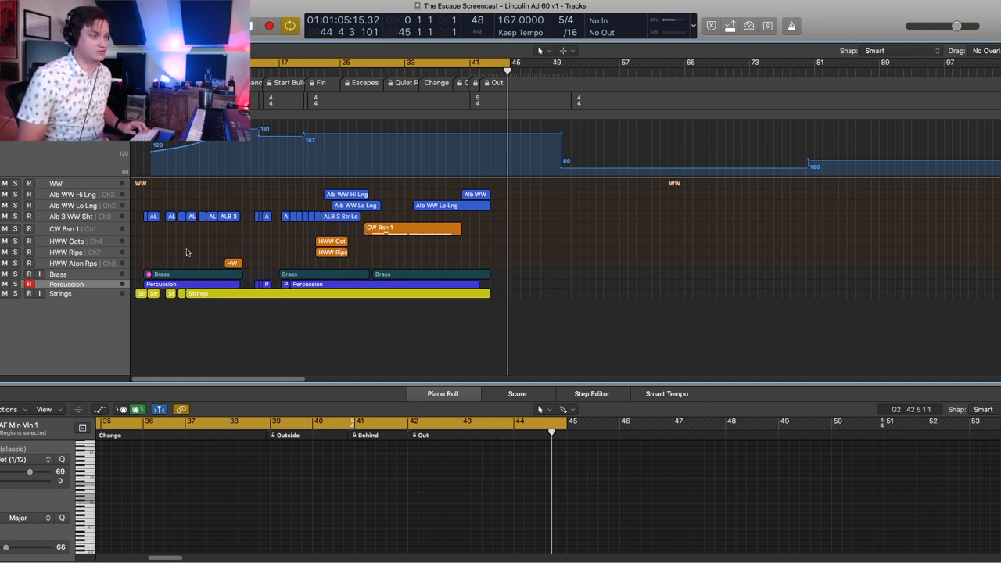
mouse_move(222, 245)
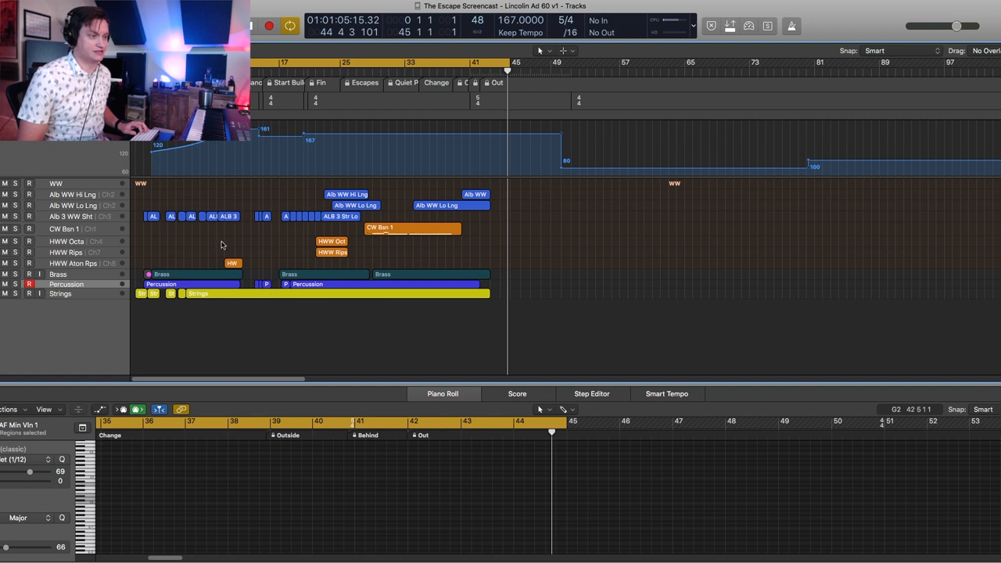
mouse_move(204, 259)
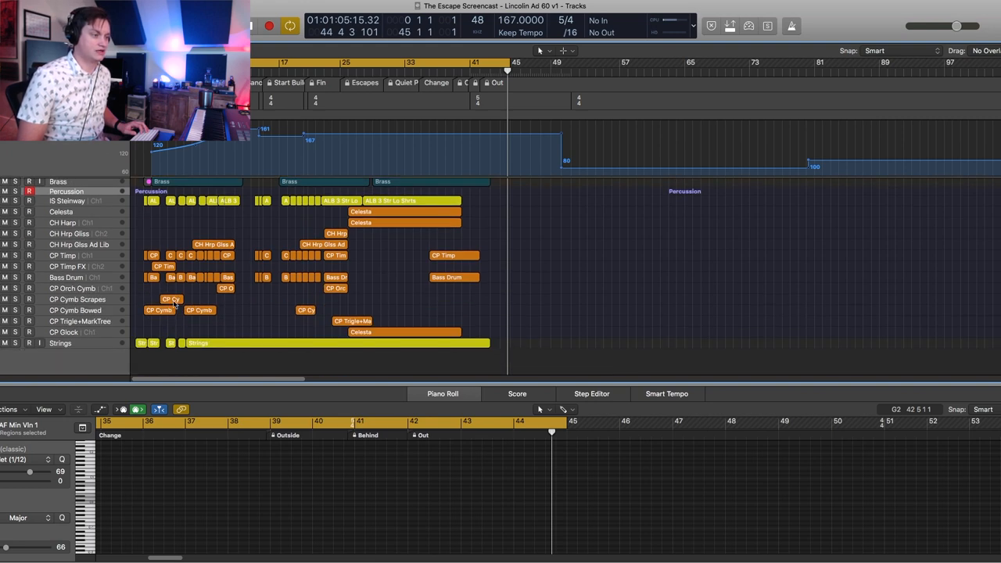
mouse_move(182, 295)
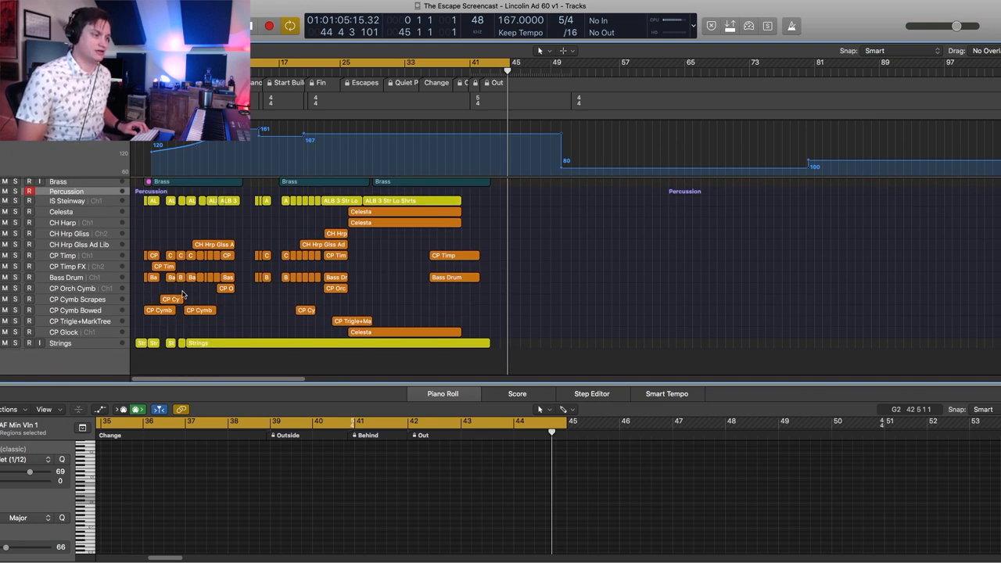
- Open the WW, Percussion, Brass and Strings stacks while scrolling through the Tracks area
scroll("up", 3)
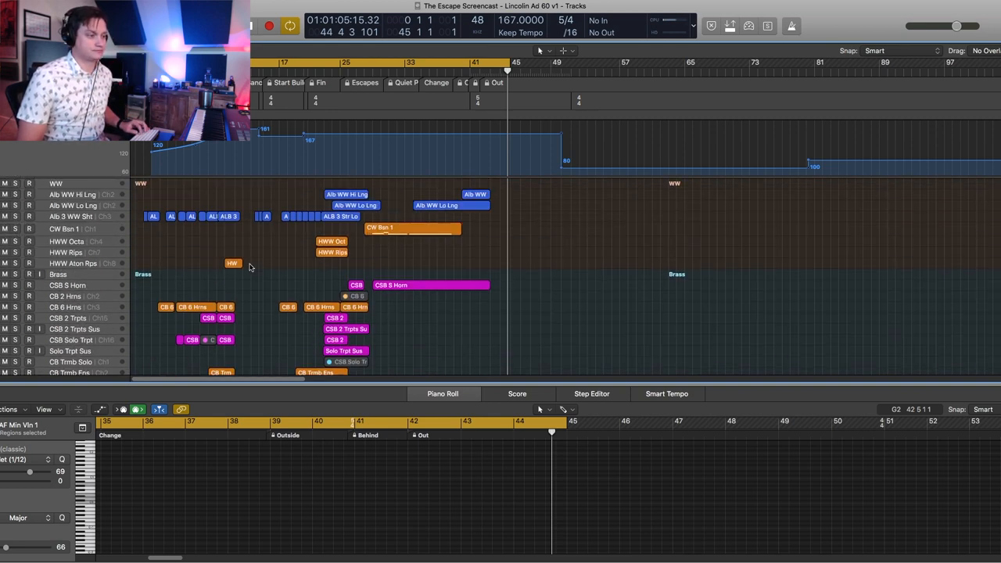
scroll("down", 3)
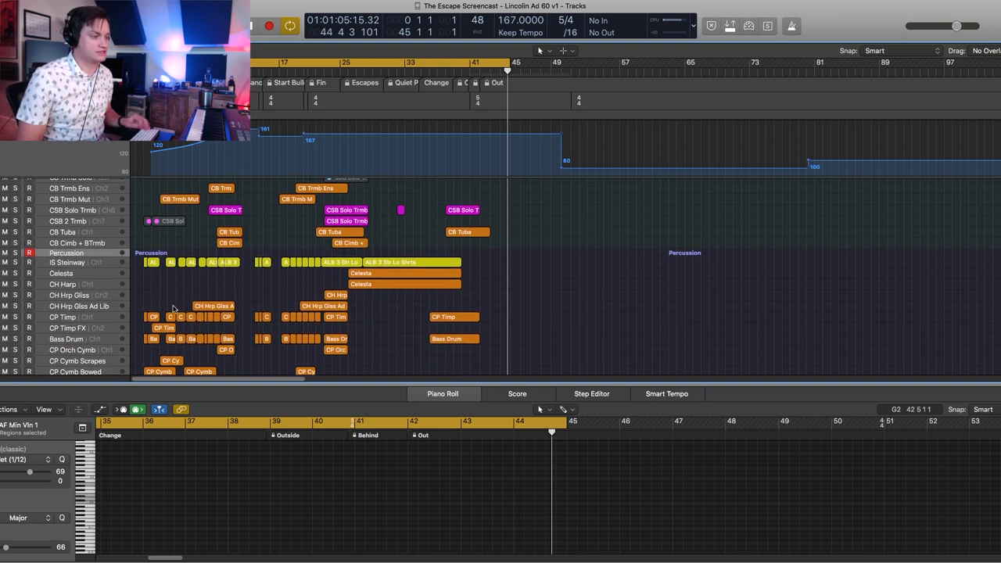
scroll("down", 3)
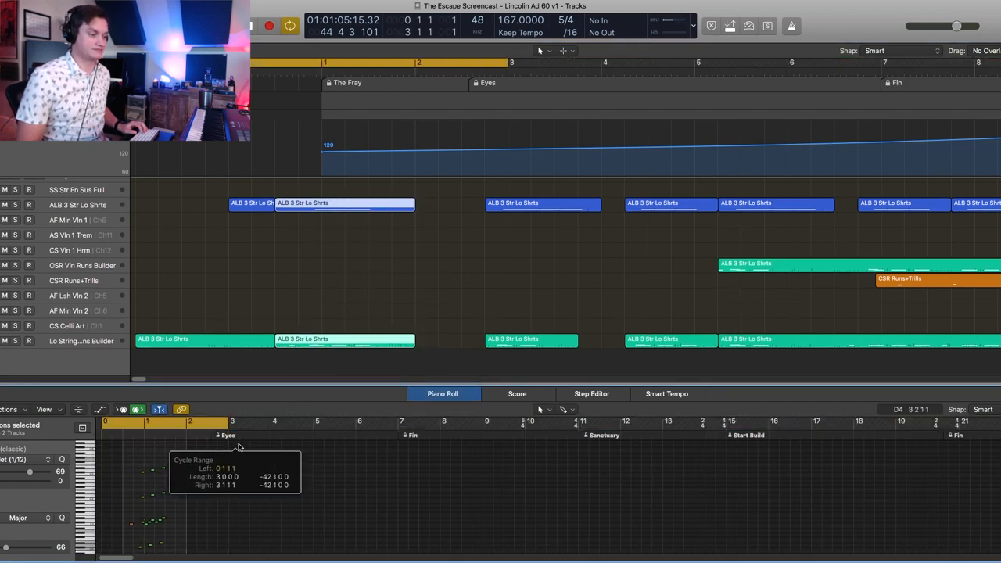
- Show the opening and bar-3 ALB 3 Str Lo Shrts regions' notes in the Piano Roll
left_click(344, 203)
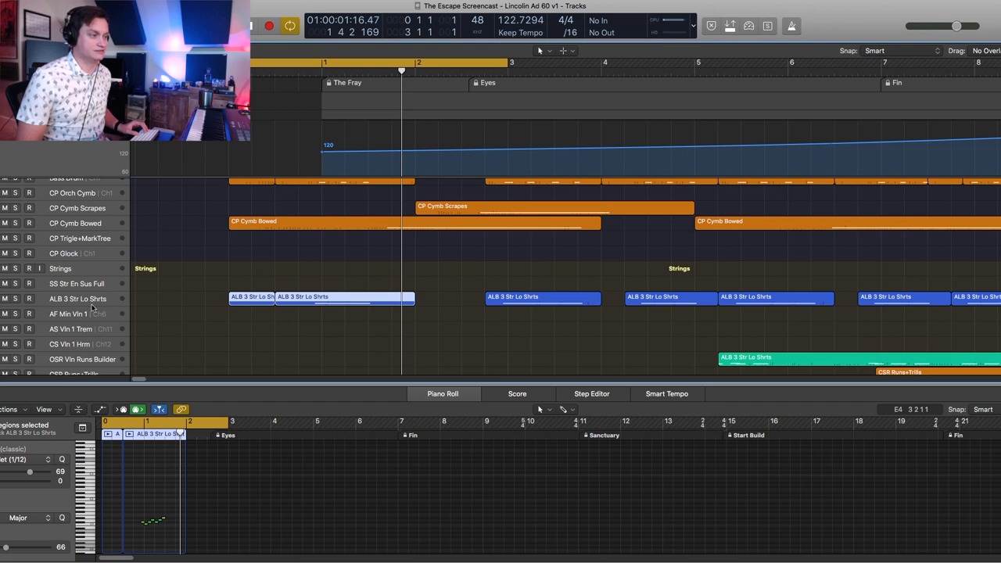
scroll("down", 3)
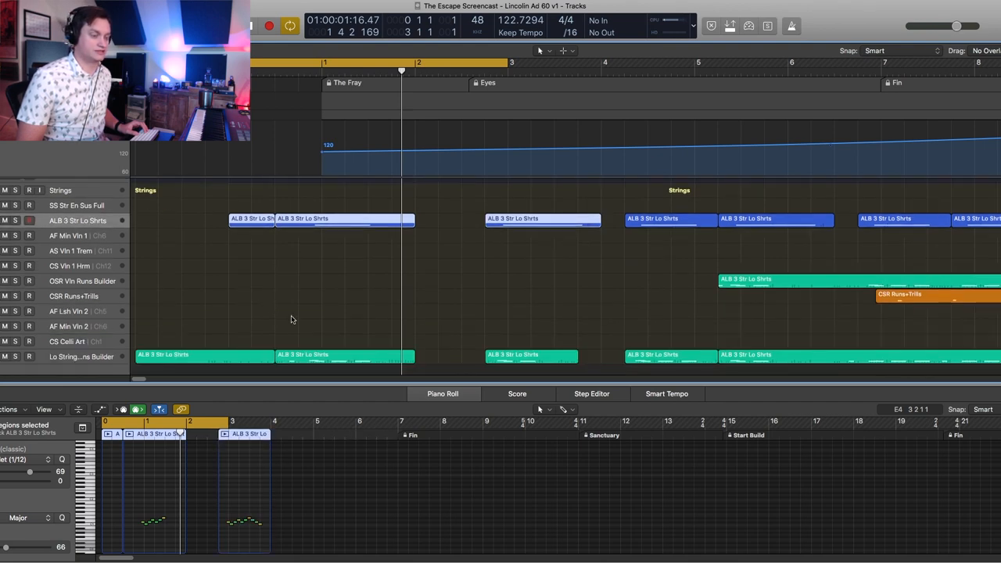
mouse_move(356, 277)
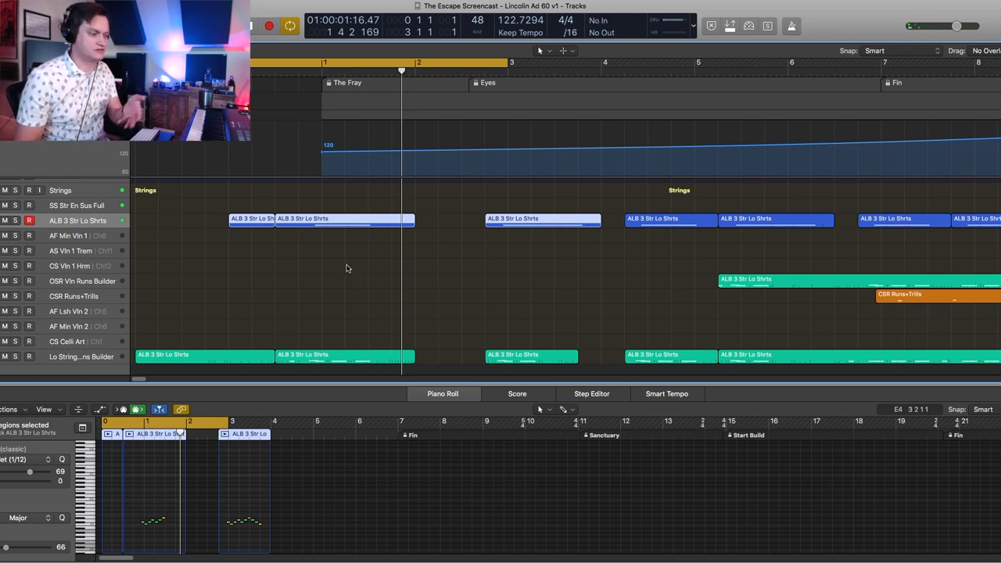
mouse_move(334, 311)
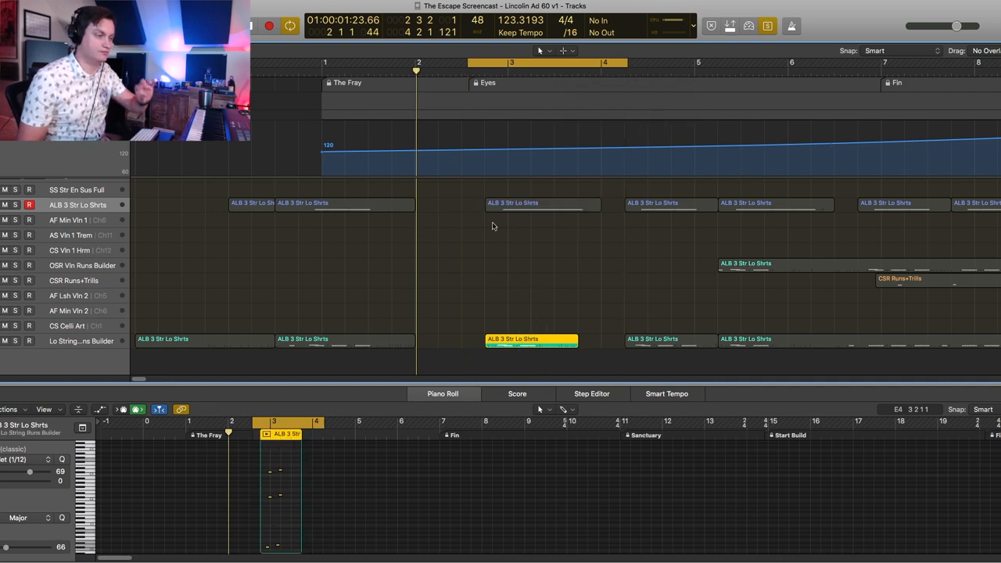
left_click(542, 204)
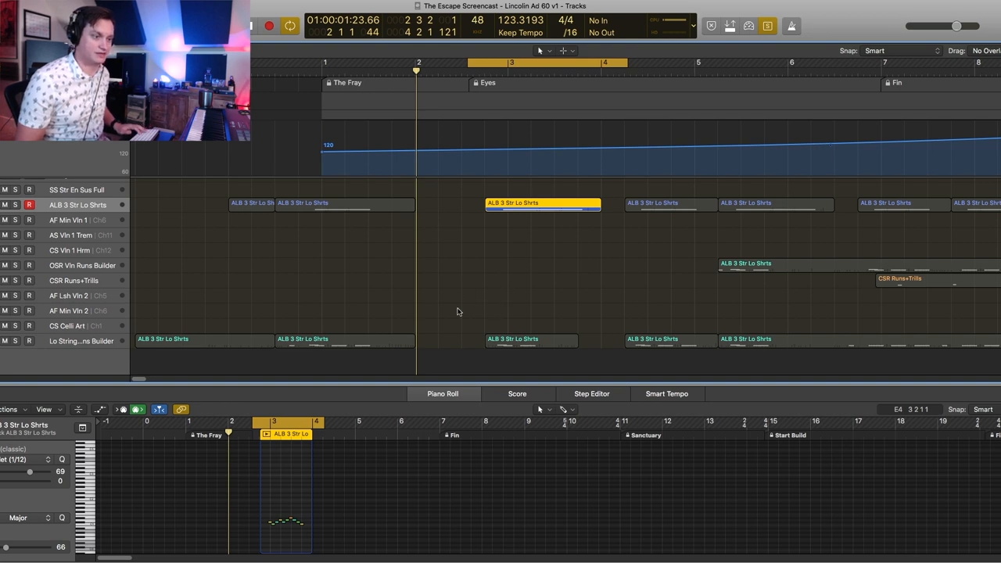
left_click(530, 339)
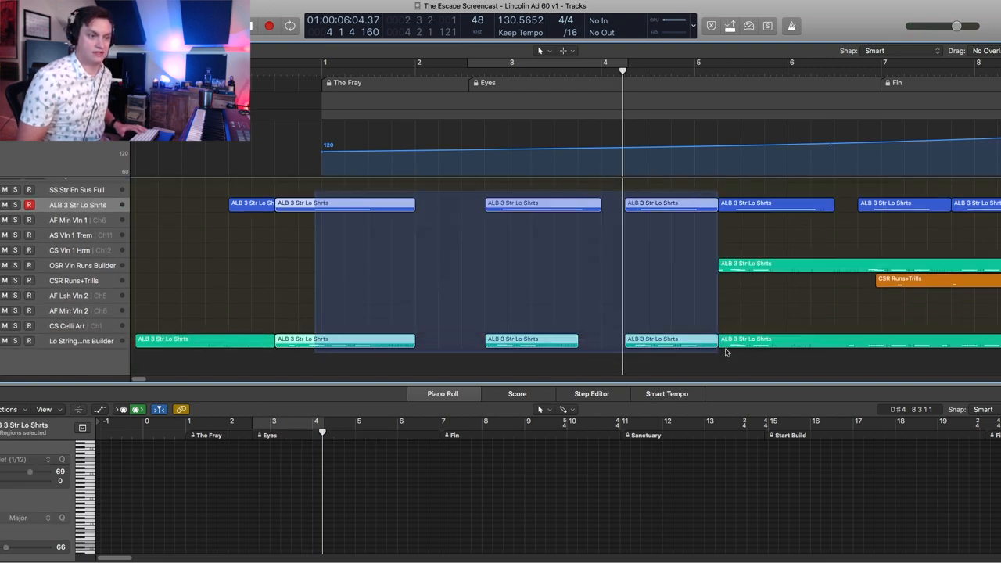
- Select the early string regions, then zoom out to the WW and Brass tracks
left_click(587, 273)
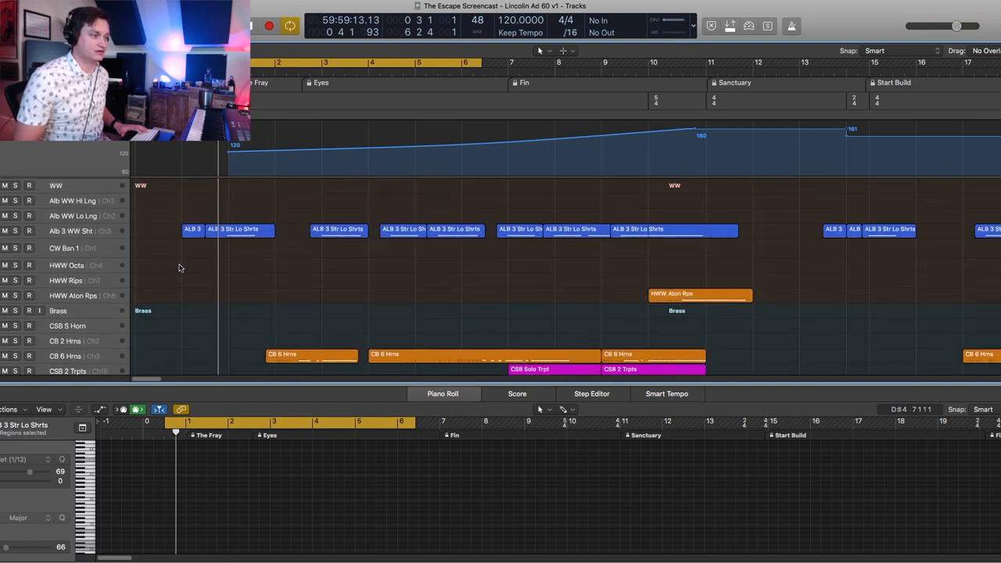
- Layer the WW and Strings ALB 3 Str Lo Shrts notes in the Piano Roll, playing to bar 6
scroll("down", 3)
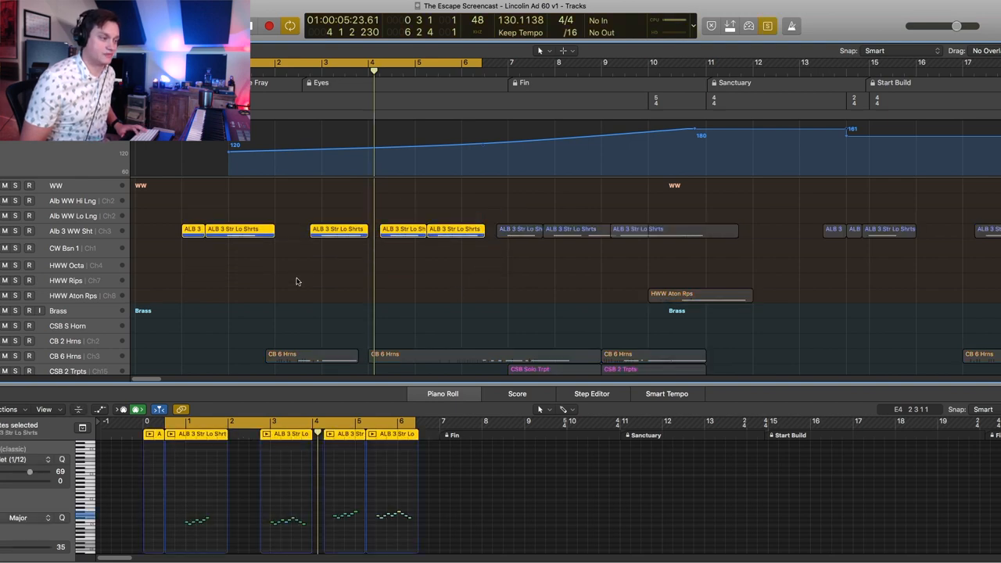
mouse_move(303, 273)
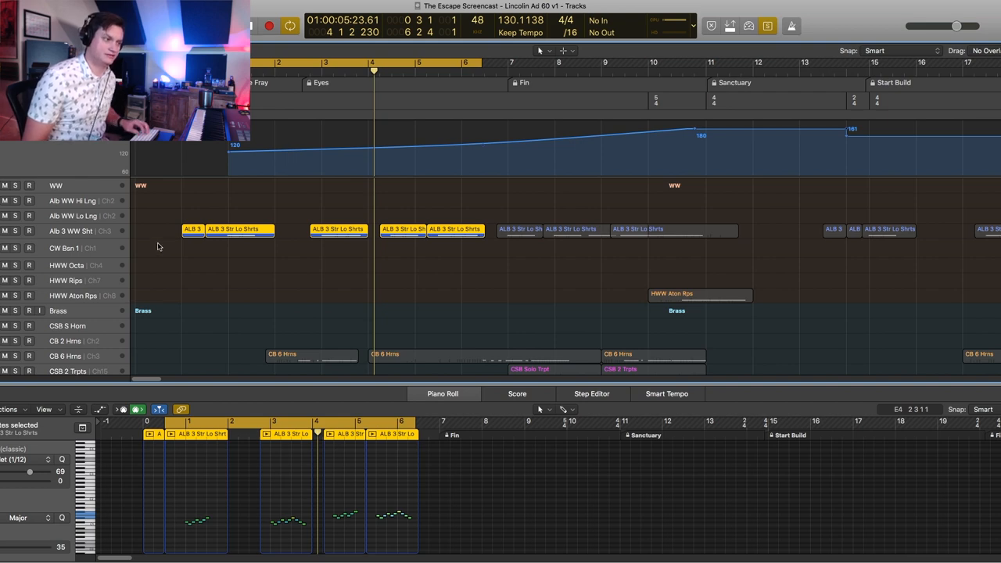
mouse_move(163, 252)
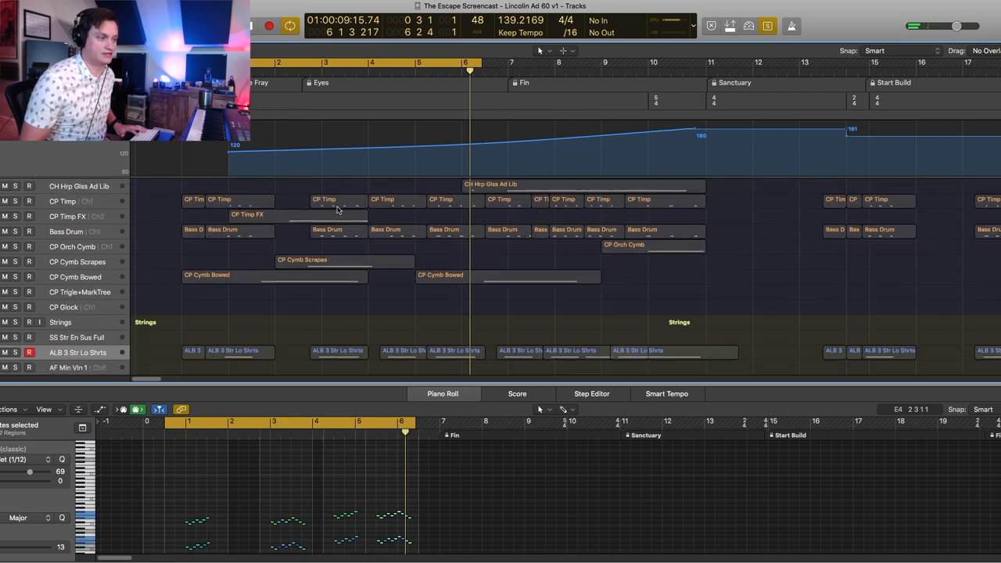
- Deselect regions, send the playhead to the start, and scroll up to the Brass folder
scroll("down", 3)
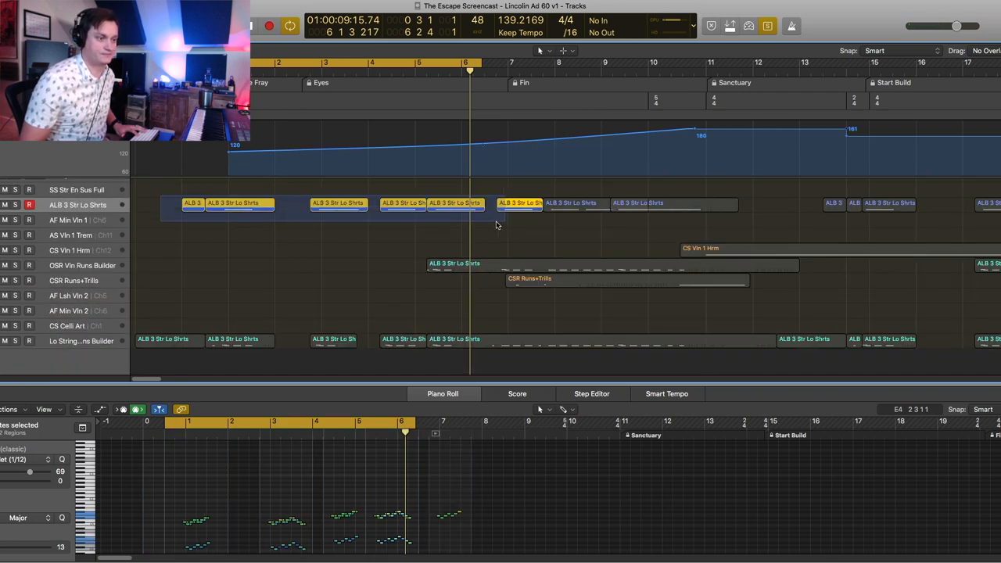
scroll("up", 3)
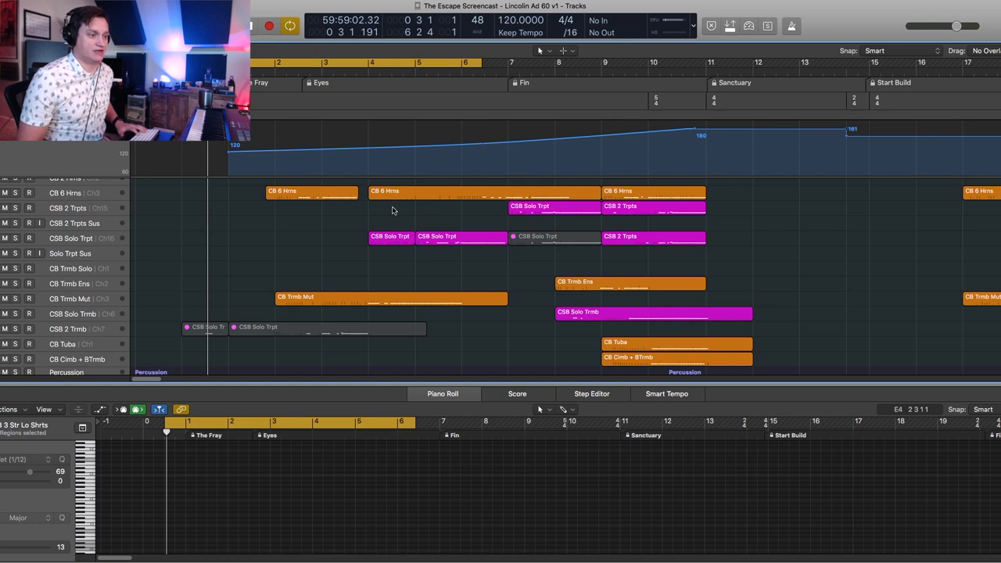
- Layer CB Trmb Mut and CB 6 Hrns notes, then select both opening CSB Solo Trpt regions
scroll("up", 3)
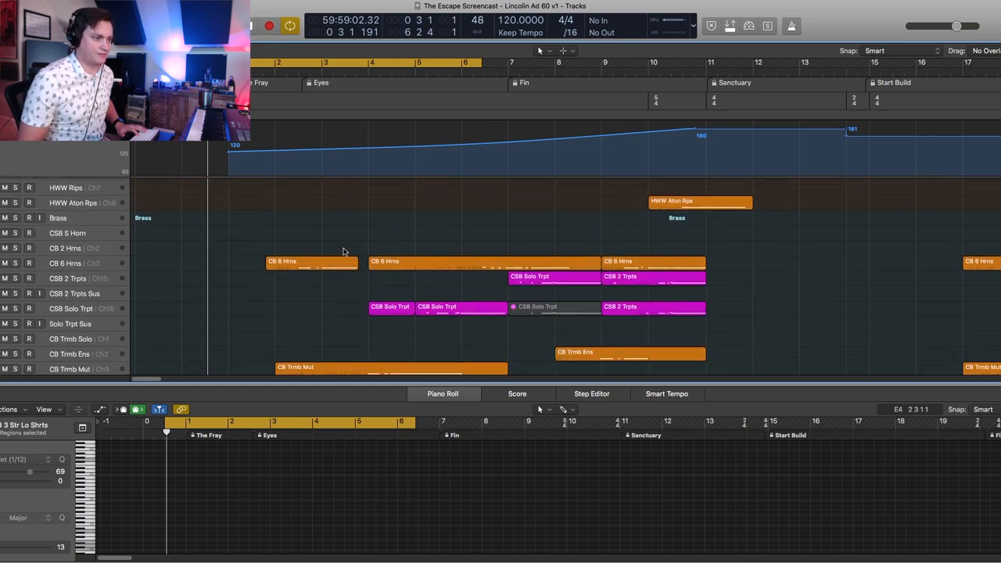
scroll("down", 3)
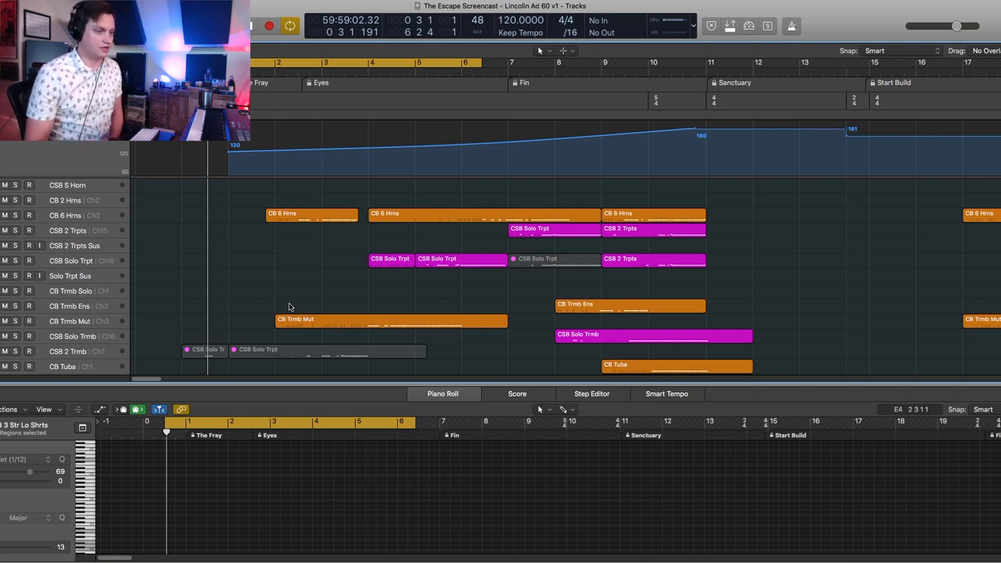
left_click(312, 319)
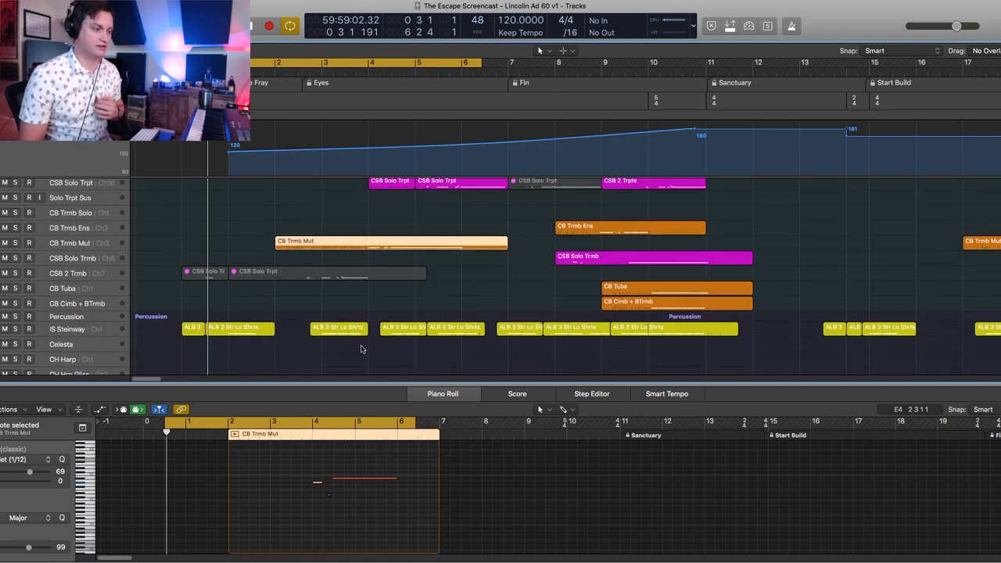
scroll("up", 3)
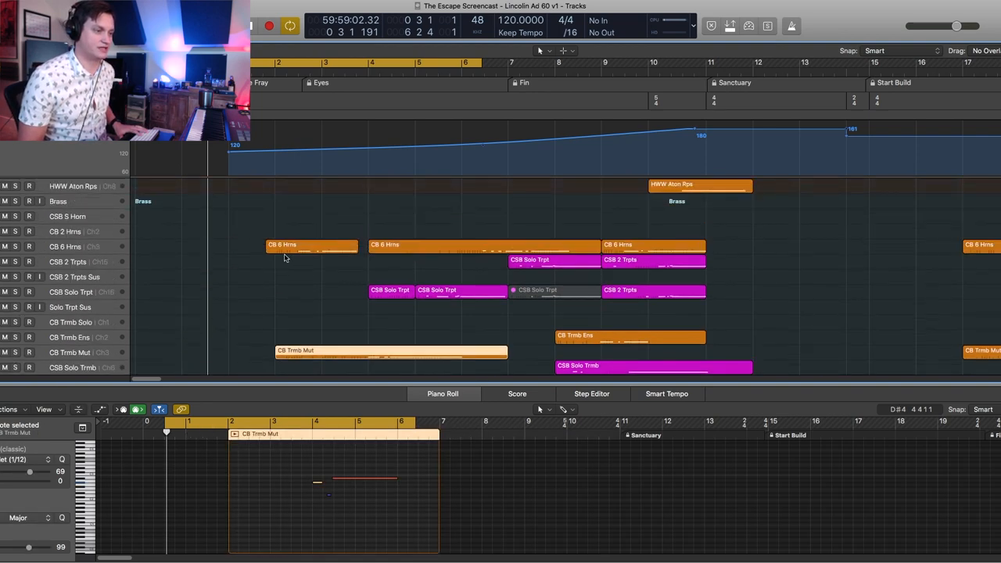
left_click(311, 245)
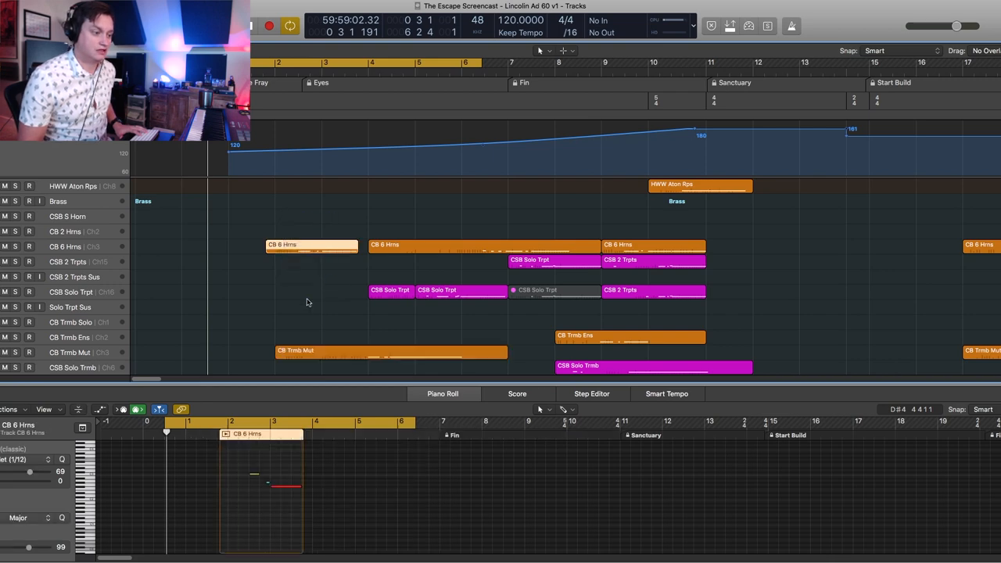
scroll("down", 3)
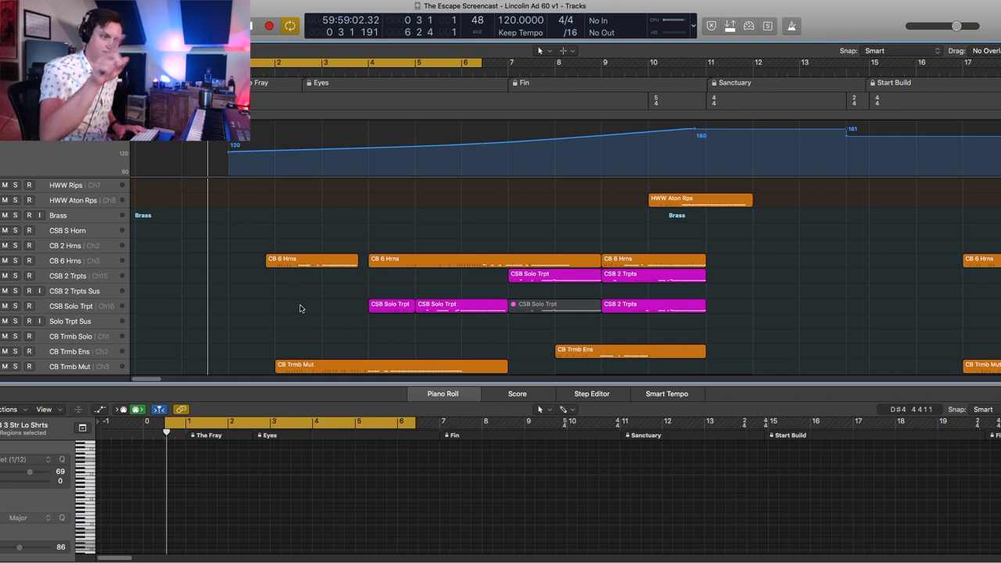
left_click(311, 259)
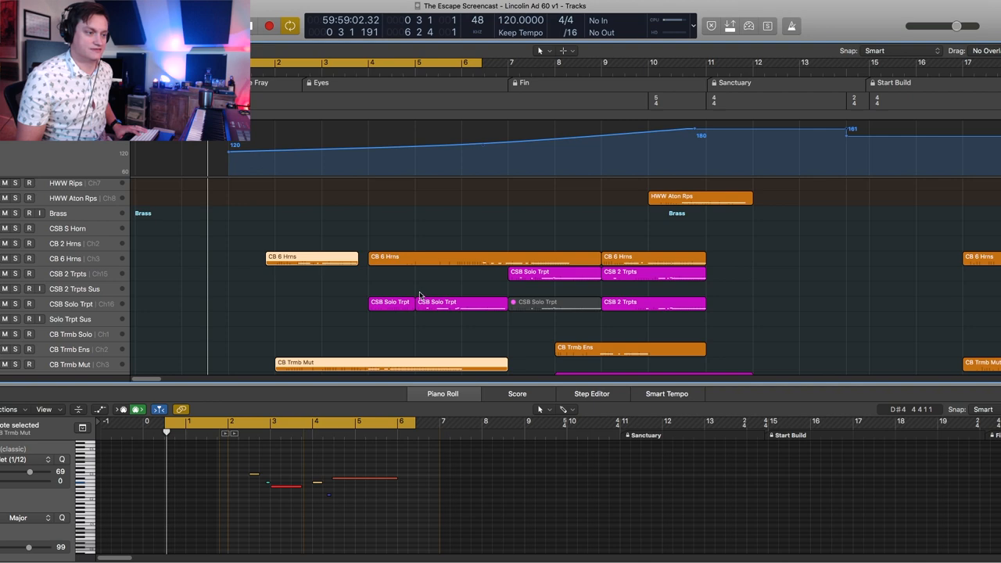
scroll("down", 3)
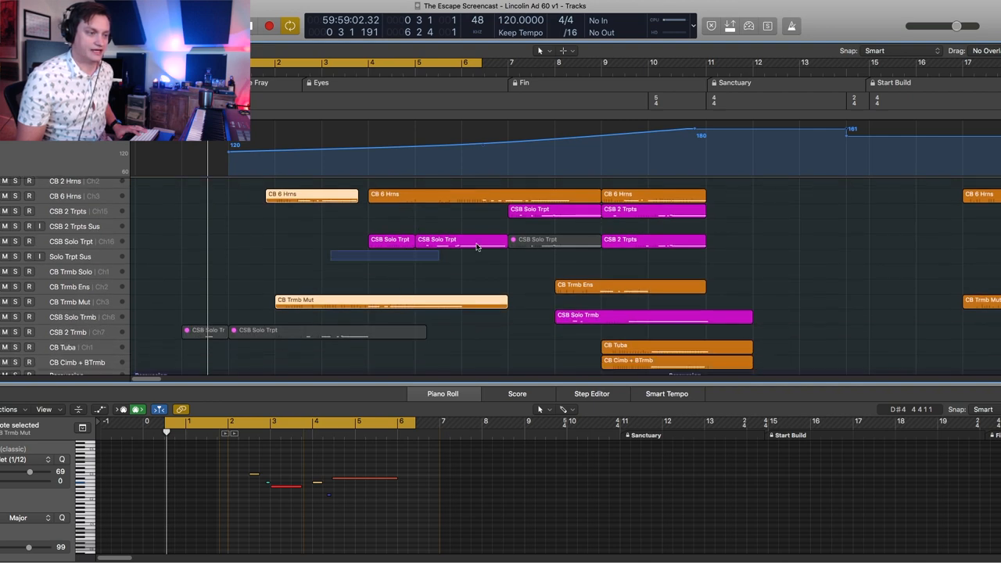
left_click(311, 194)
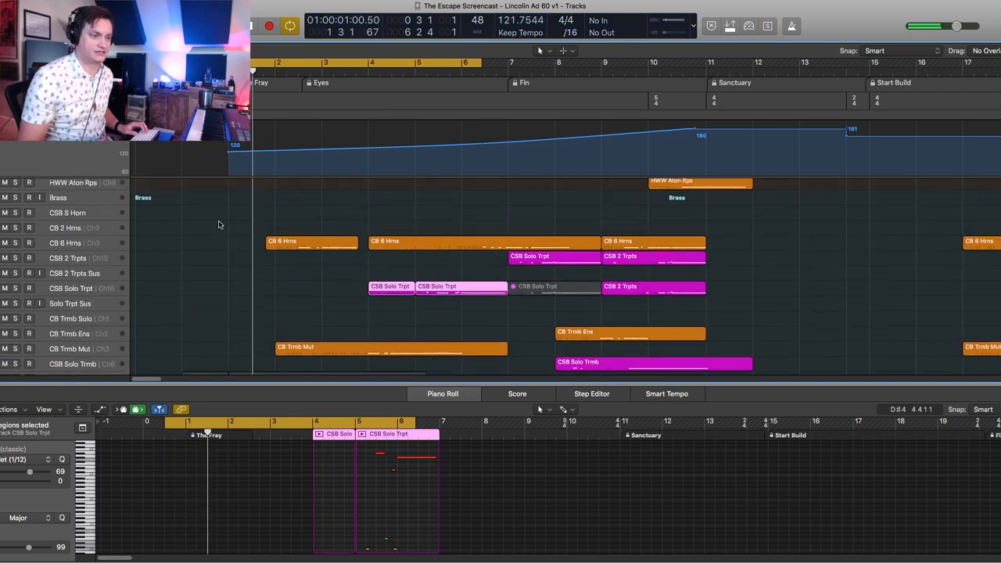
- Select all brass regions, play to bar 11, then open the CSR Runs+Trills region
scroll("down", 3)
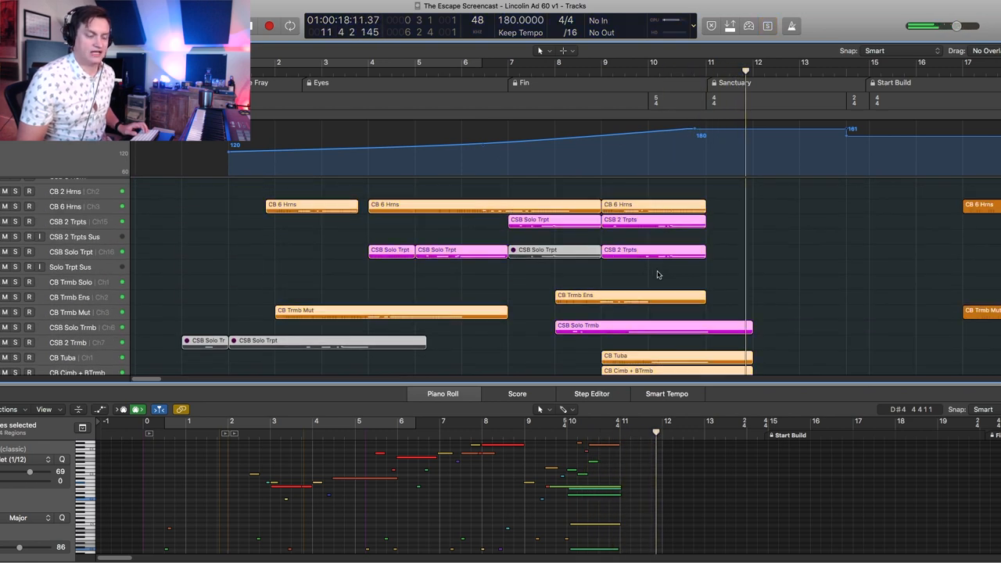
mouse_move(701, 279)
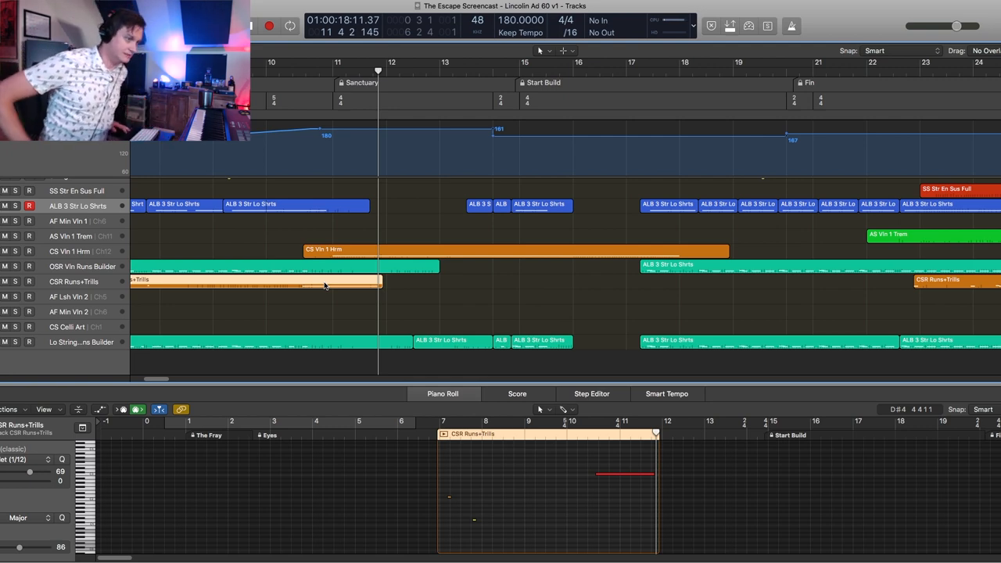
mouse_move(257, 237)
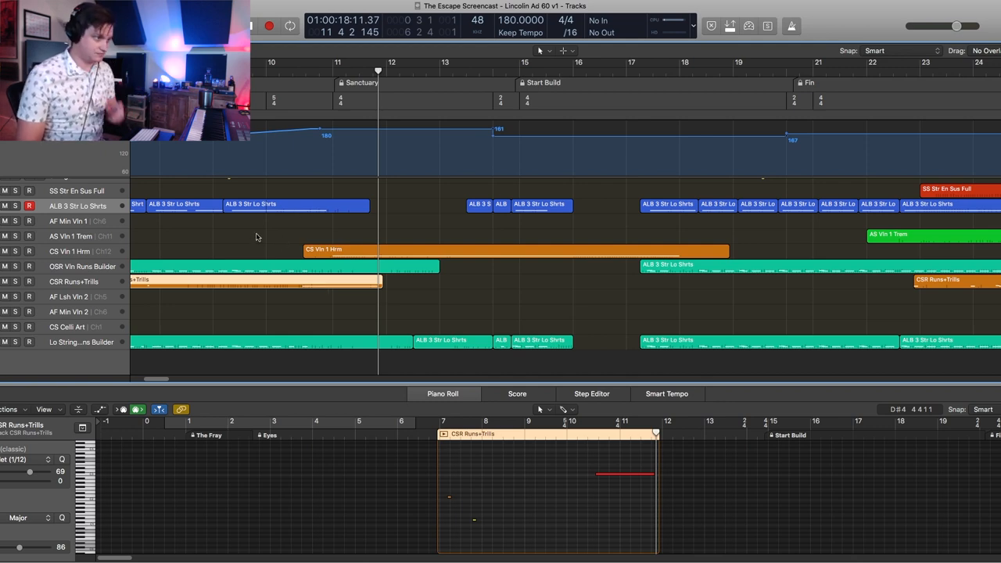
- Show the HWW Aton Rps woodwind notes, then the CS Vln 1 Hrm long harmonic note
scroll("up", 3)
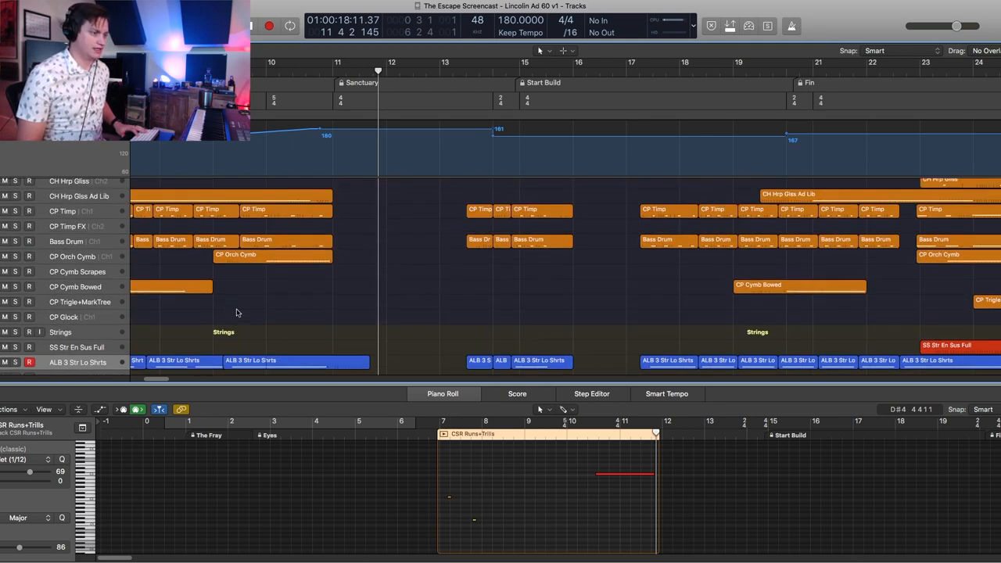
scroll("down", 3)
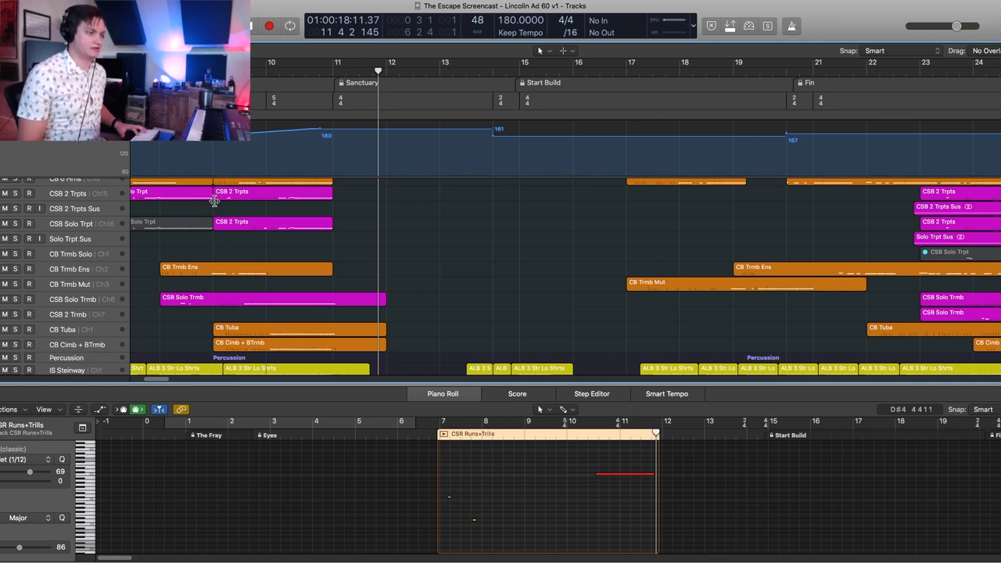
scroll("down", 3)
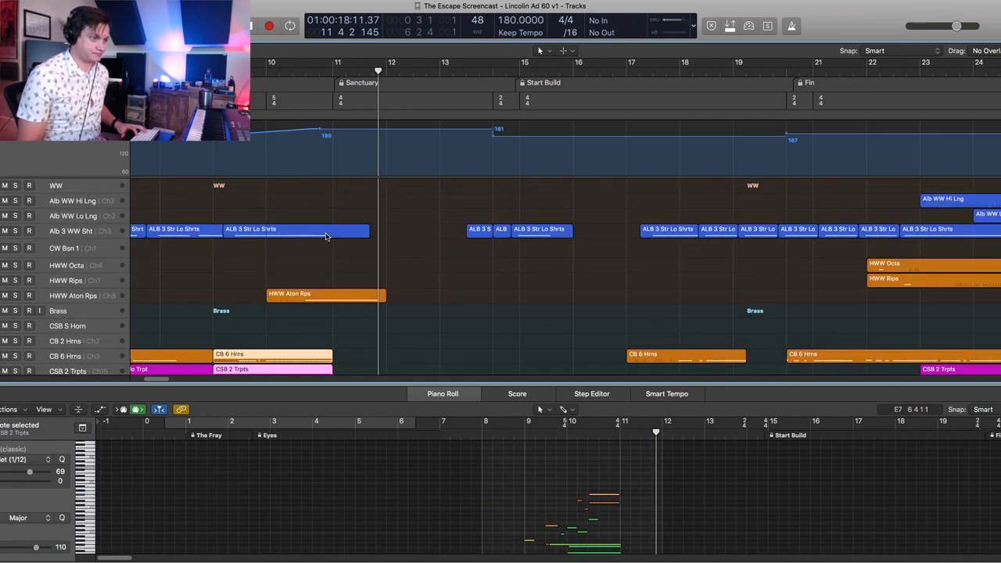
left_click(324, 294)
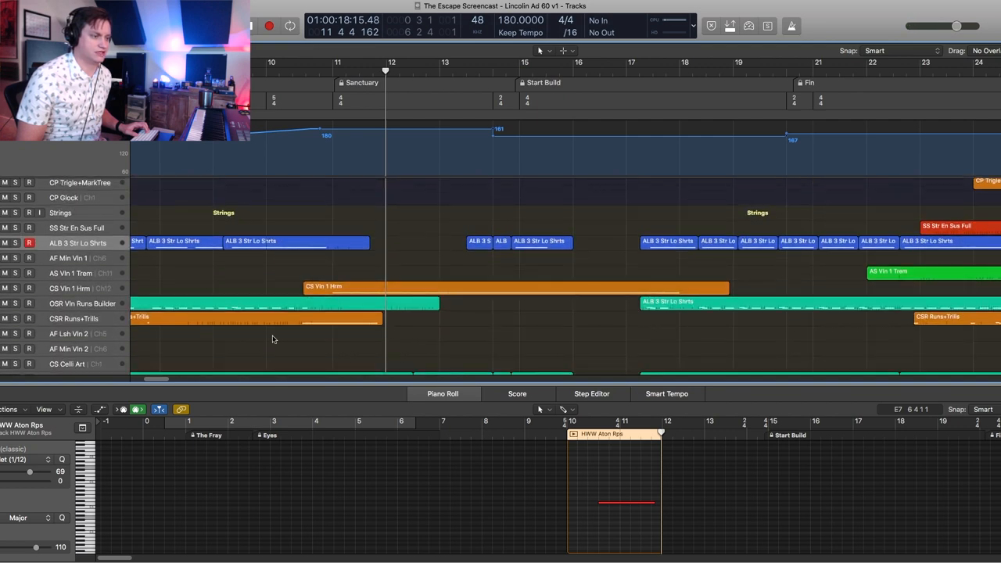
left_click(255, 318)
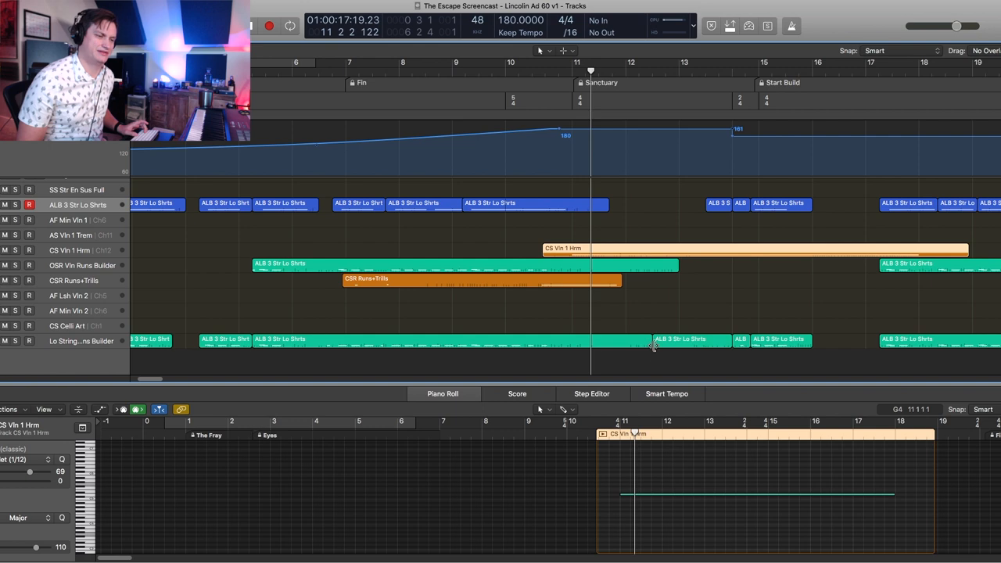
mouse_move(677, 292)
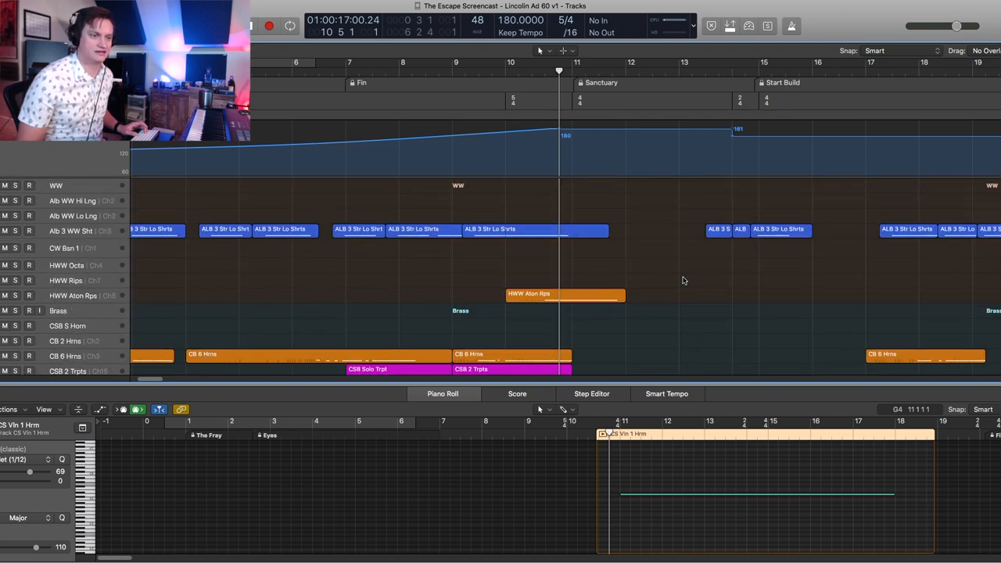
- Play from bar 10, following the brass tracks through bars 17–32 toward Escapes
scroll("down", 3)
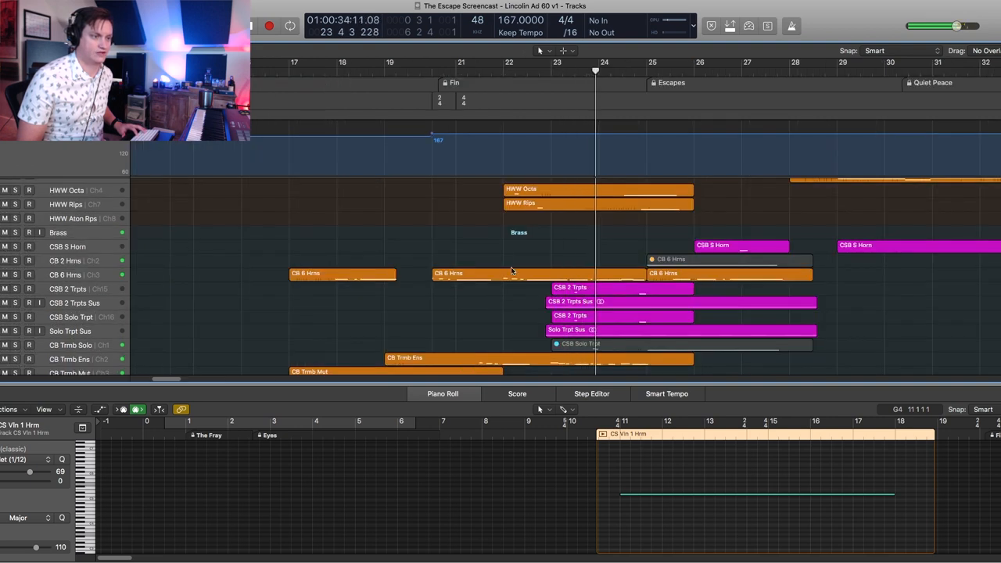
- Scroll the tracks to show the HWW Octa and HWW Rips woodwind parts before Escapes
scroll("up", 3)
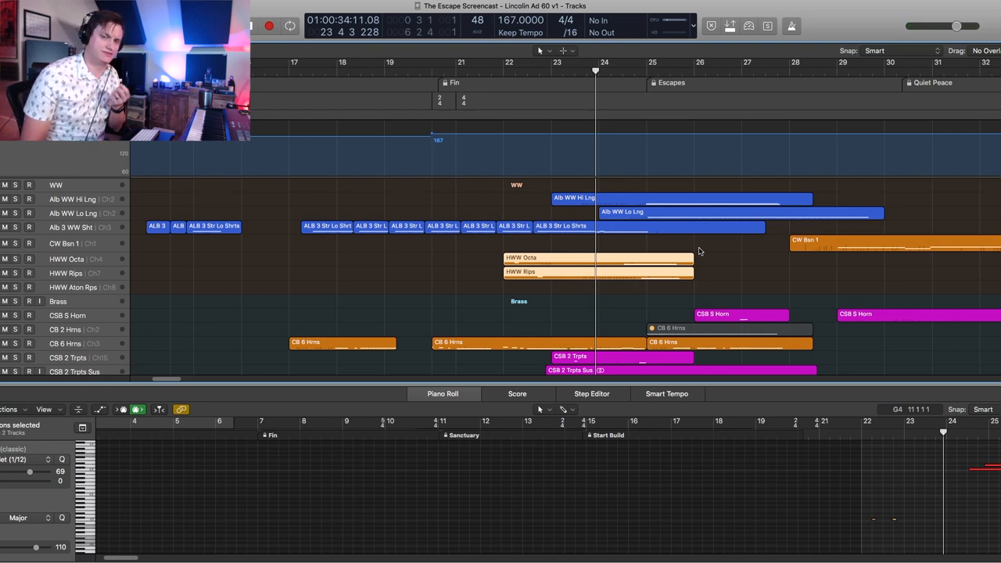
mouse_move(483, 262)
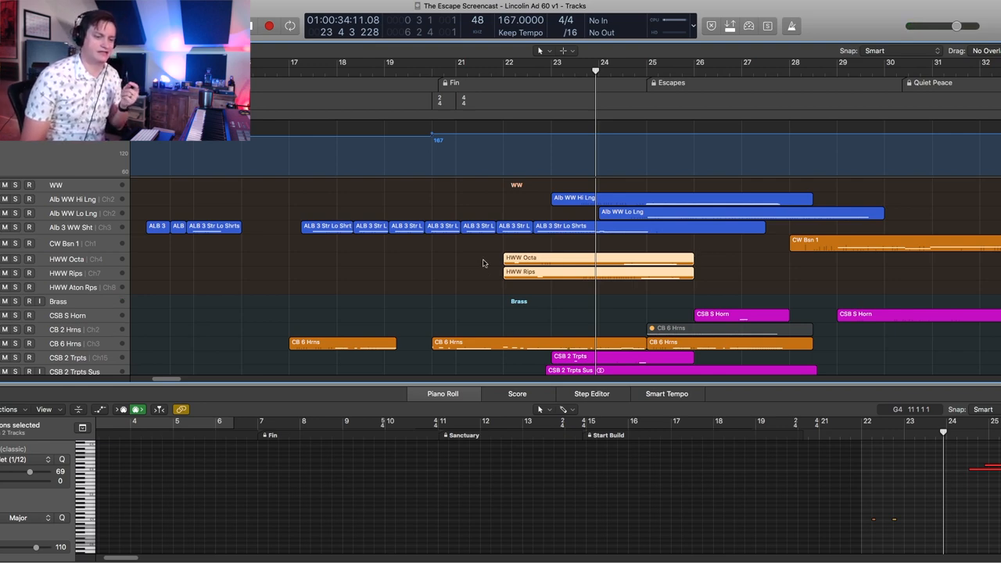
mouse_move(442, 301)
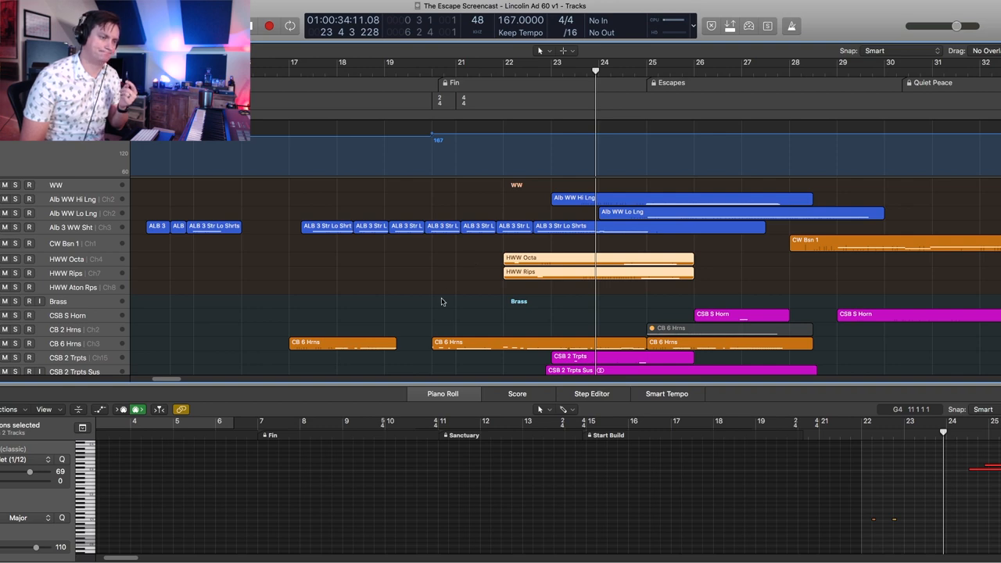
mouse_move(435, 301)
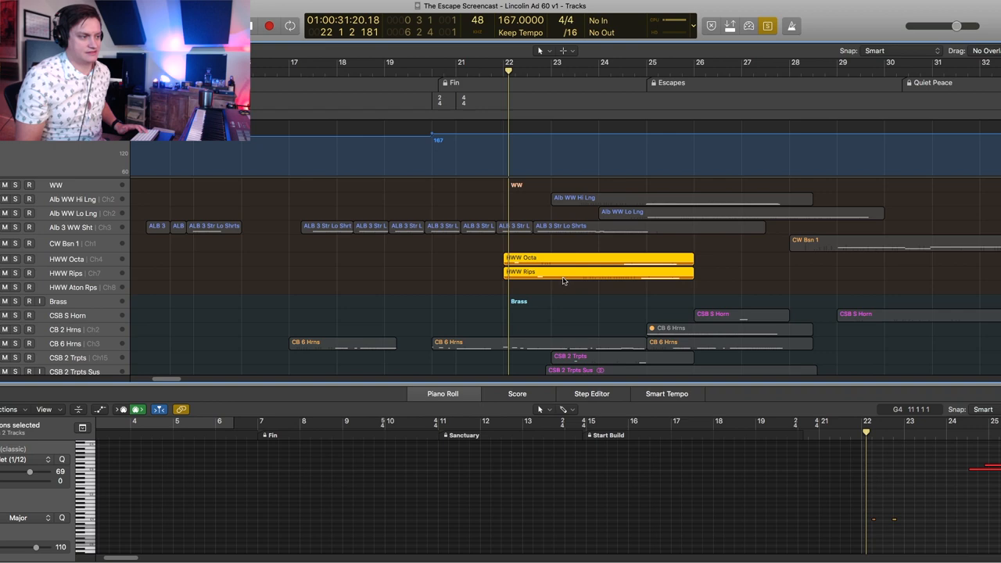
mouse_move(249, 332)
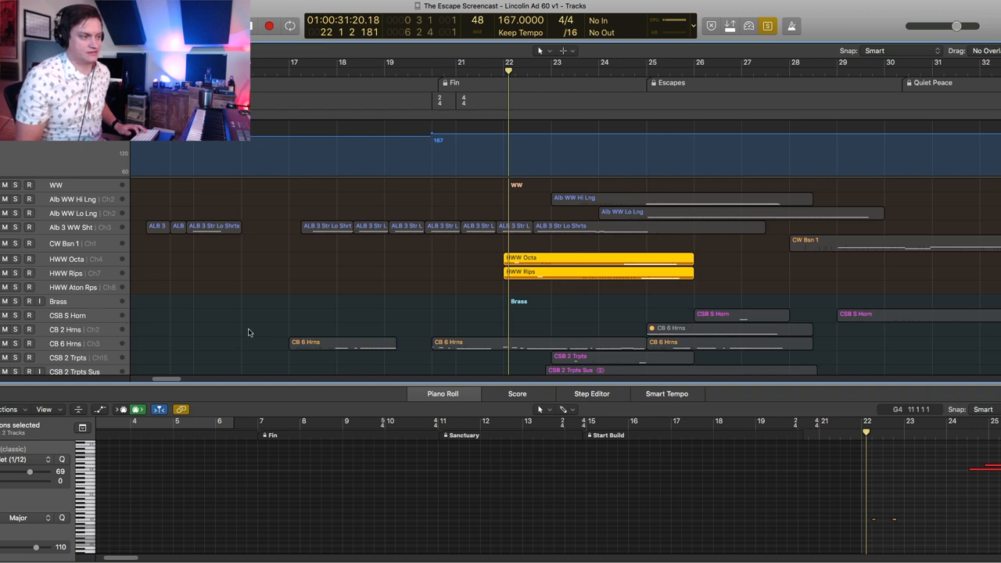
mouse_move(490, 317)
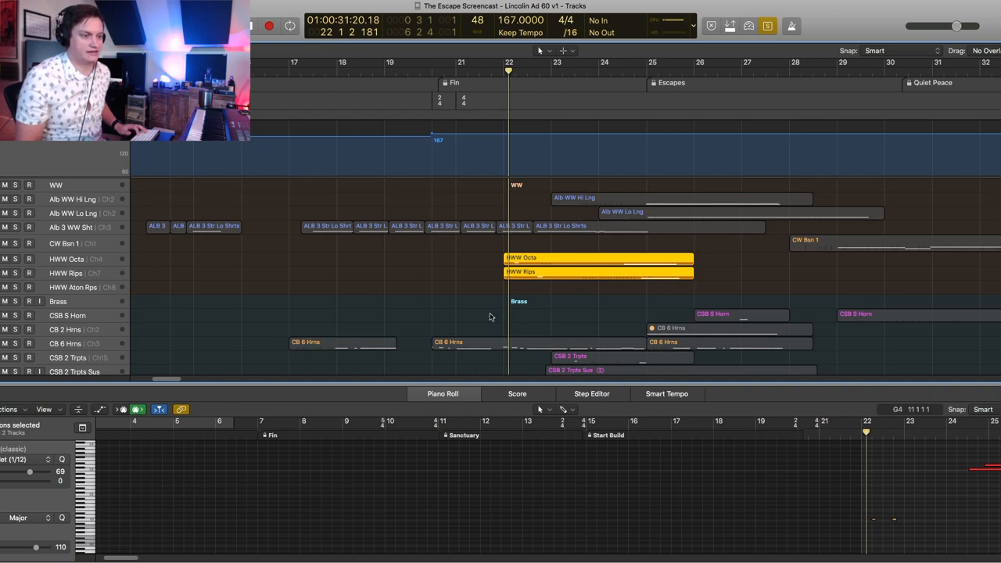
mouse_move(625, 307)
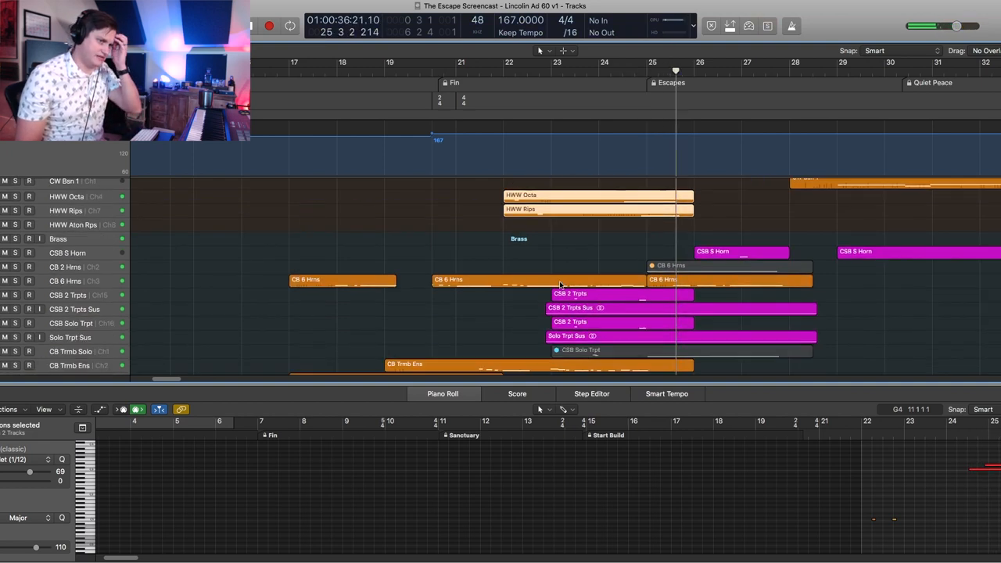
- Scan down through the Percussion and Strings tracks, then back up to Brass around Escapes
scroll("down", 3)
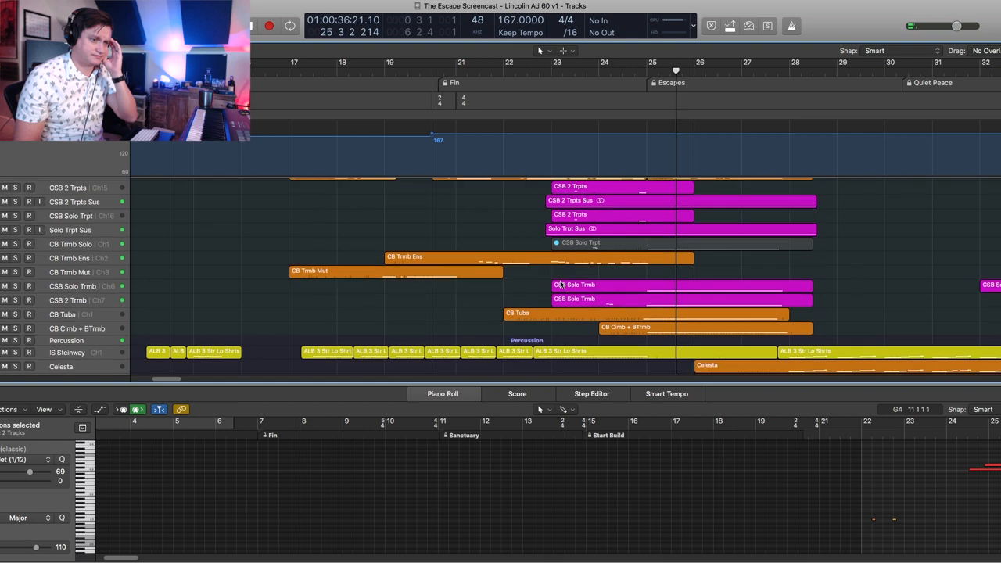
scroll("down", 3)
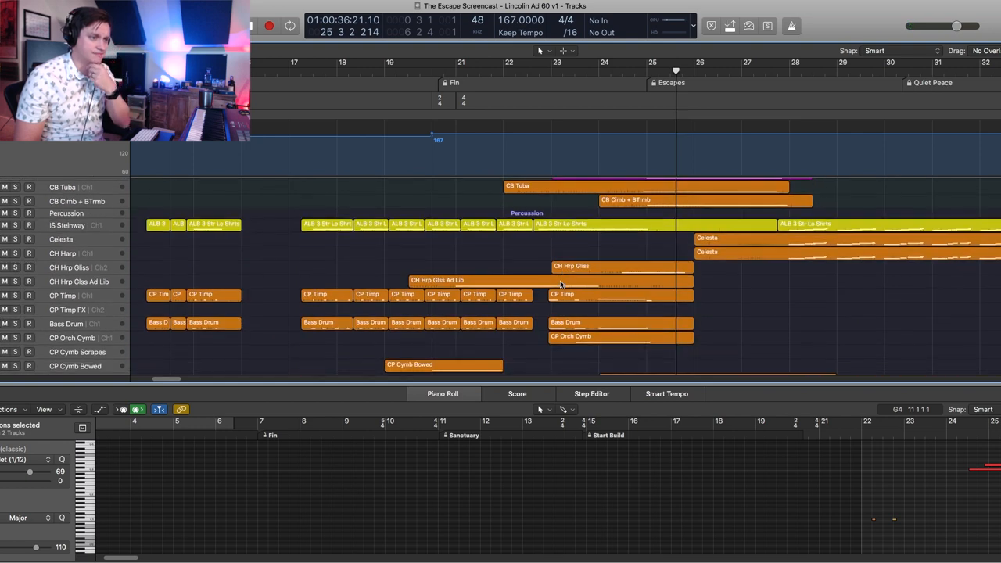
mouse_move(481, 263)
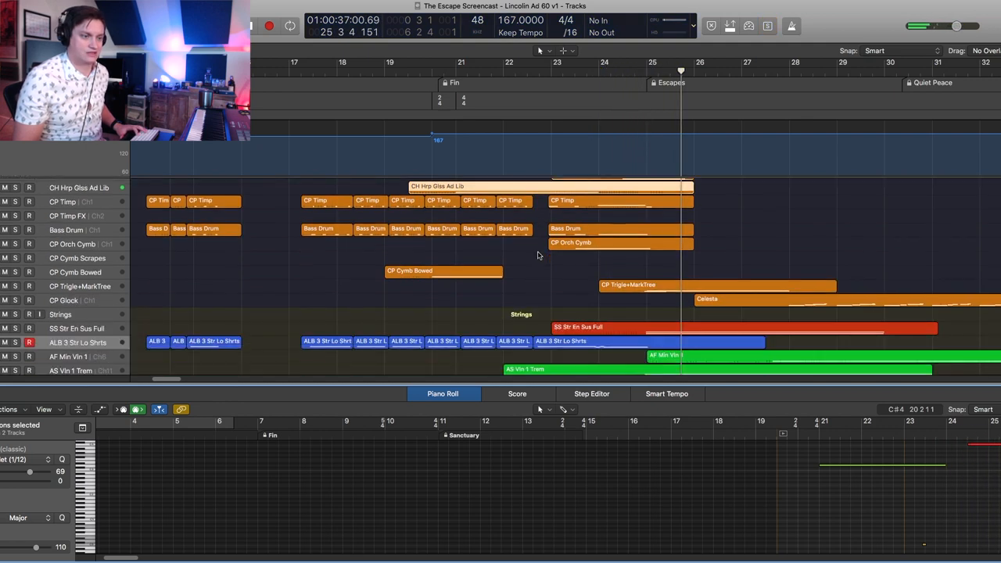
scroll("down", 3)
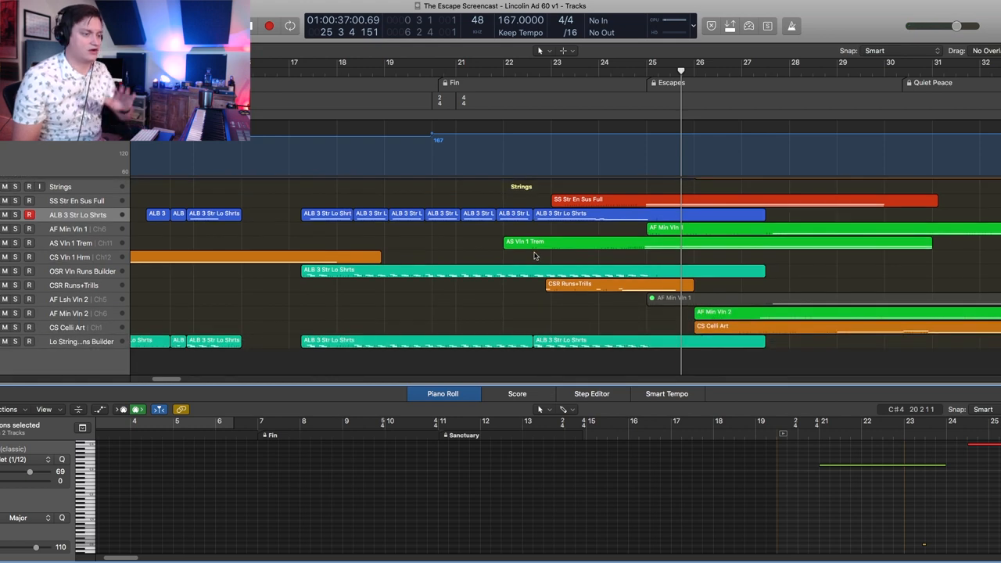
scroll("up", 3)
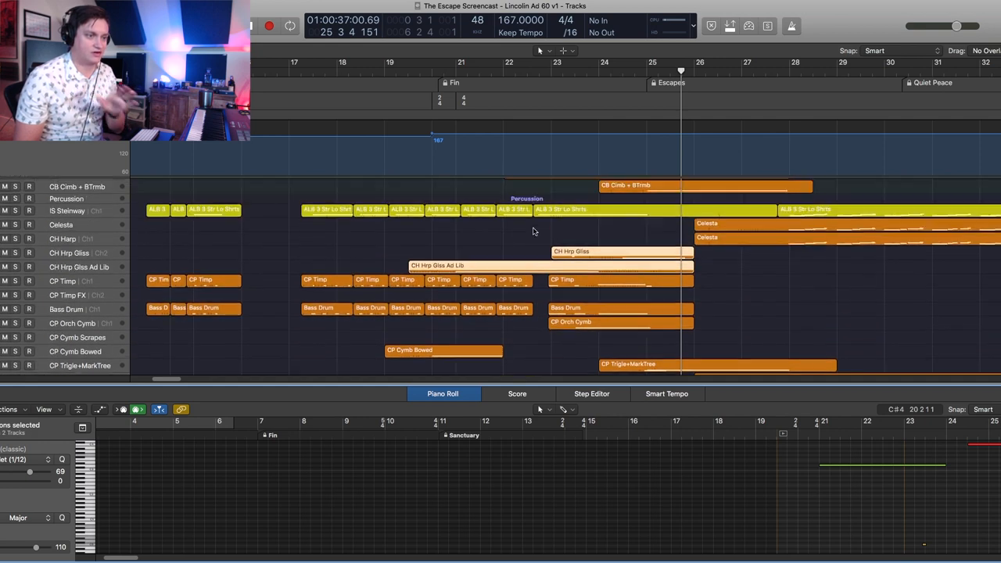
scroll("up", 3)
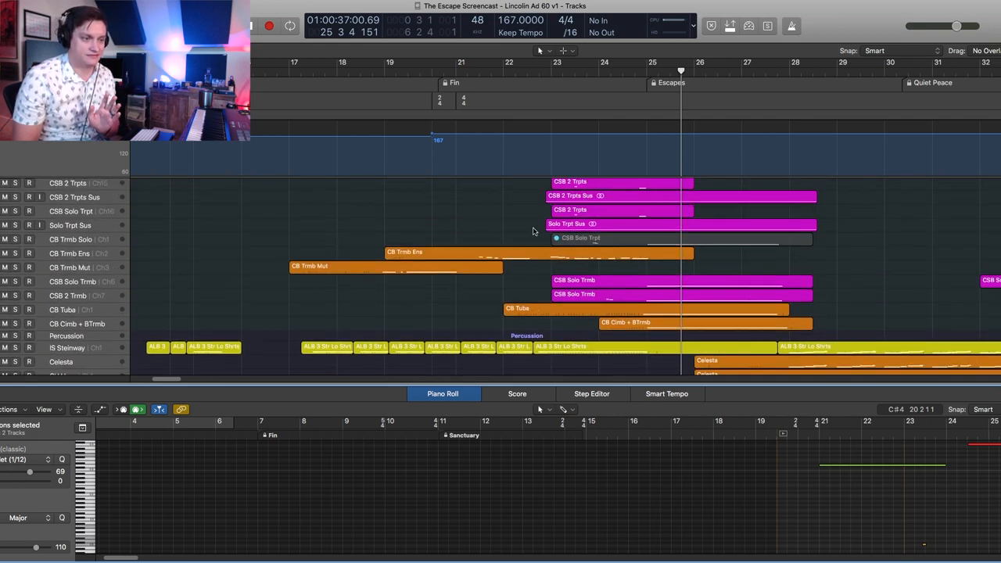
scroll("up", 3)
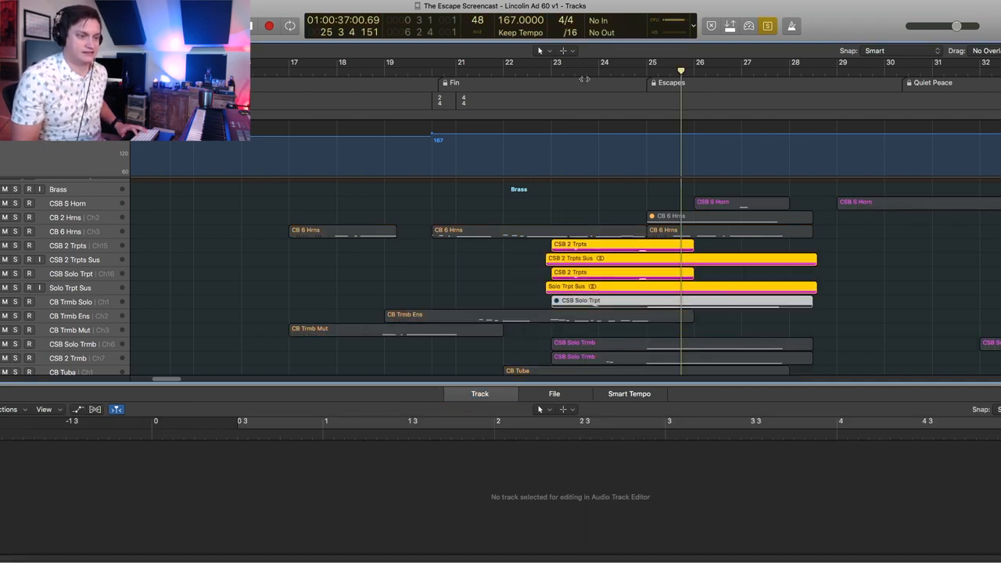
- Open the CSB 2 Trpts region in the Piano Roll and add its second region
left_click(551, 70)
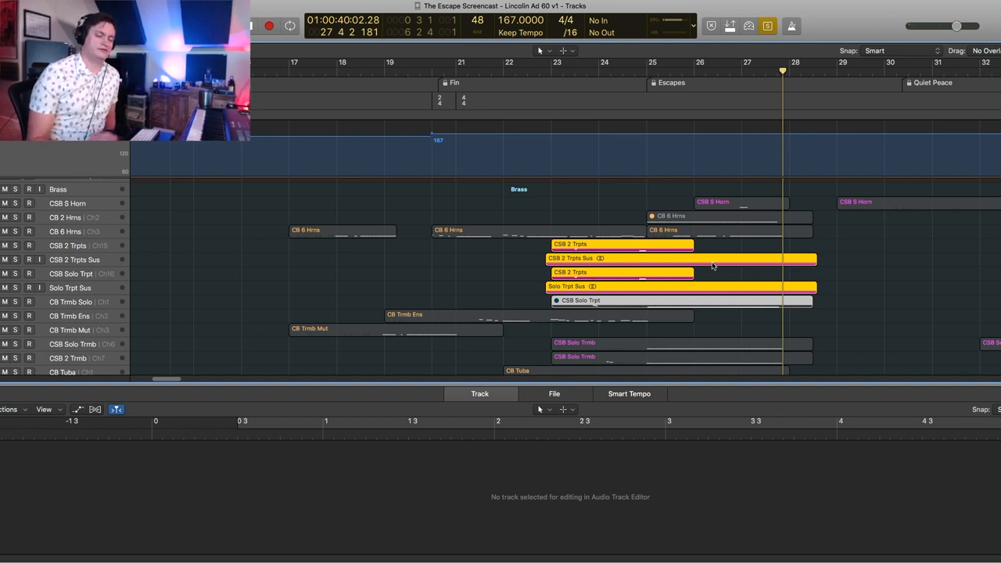
mouse_move(498, 265)
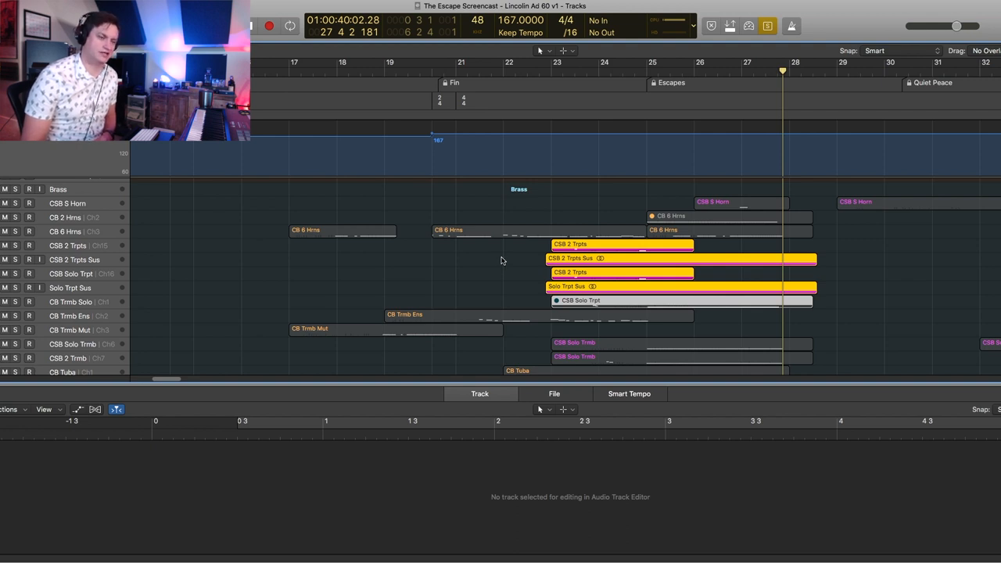
mouse_move(514, 261)
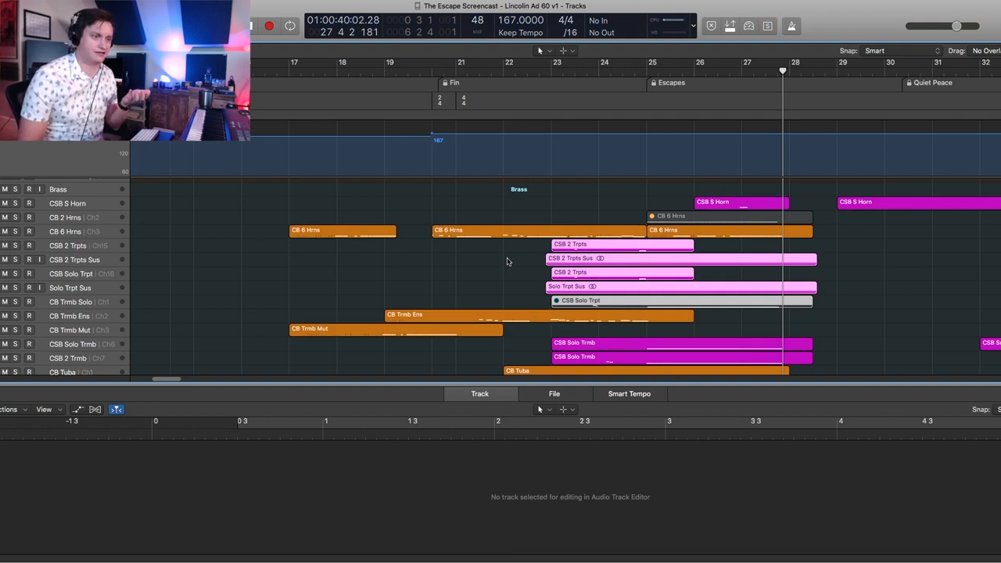
double_click(613, 243)
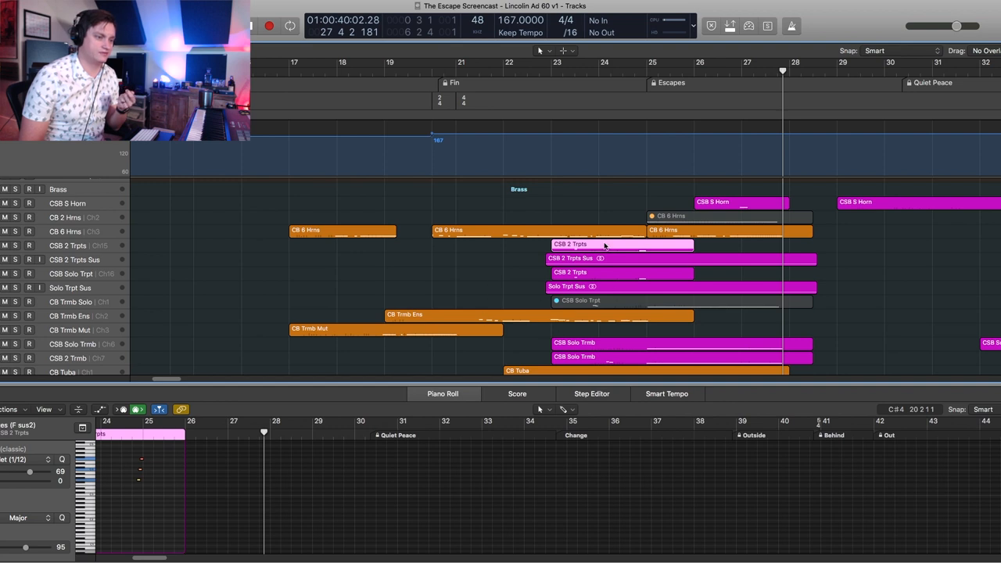
left_click(620, 258)
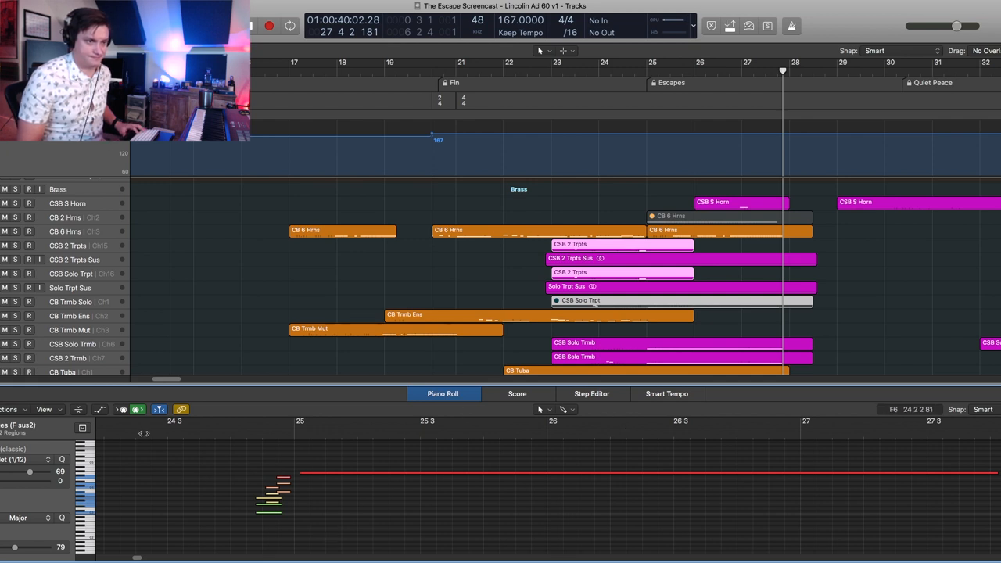
mouse_move(517, 243)
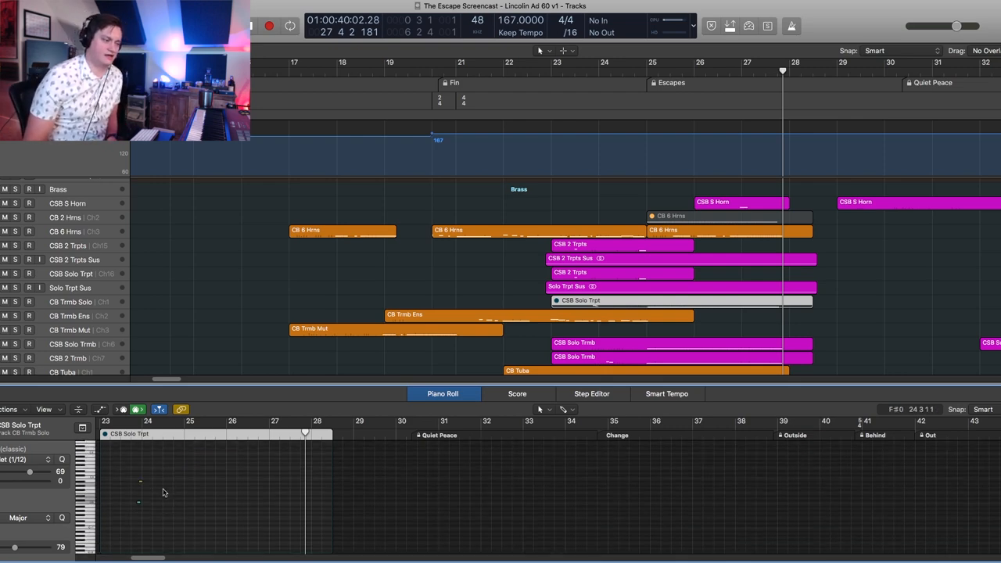
mouse_move(162, 480)
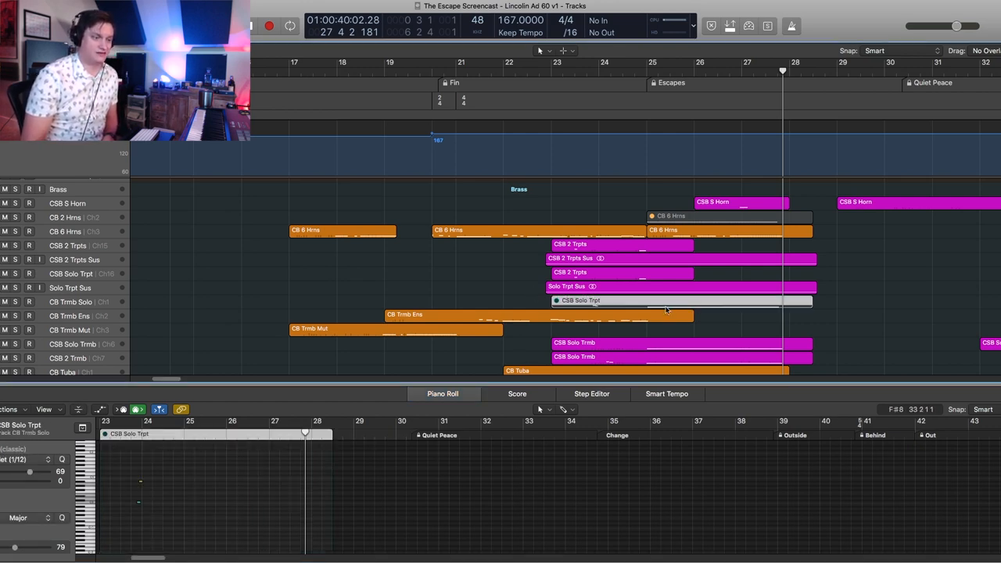
mouse_move(650, 294)
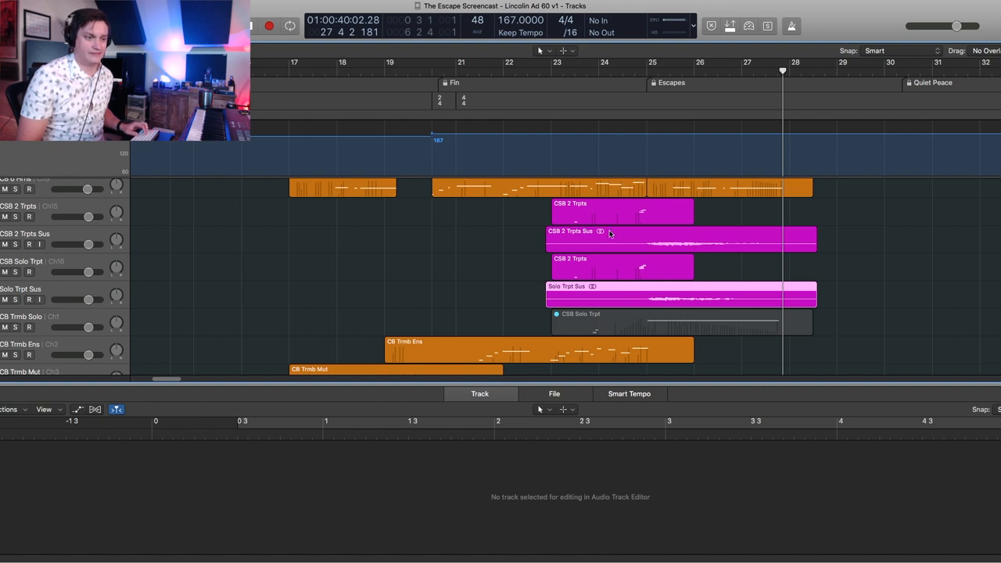
- Show the CSB 2 Trpts Sus waveform, then open CSB Solo Trpt notes with automation
left_click(680, 240)
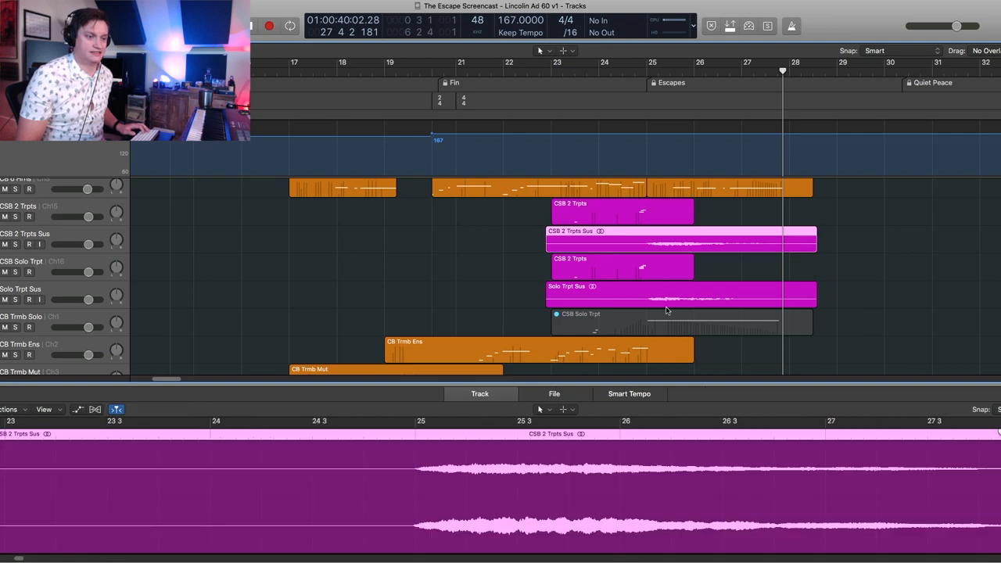
double_click(681, 321)
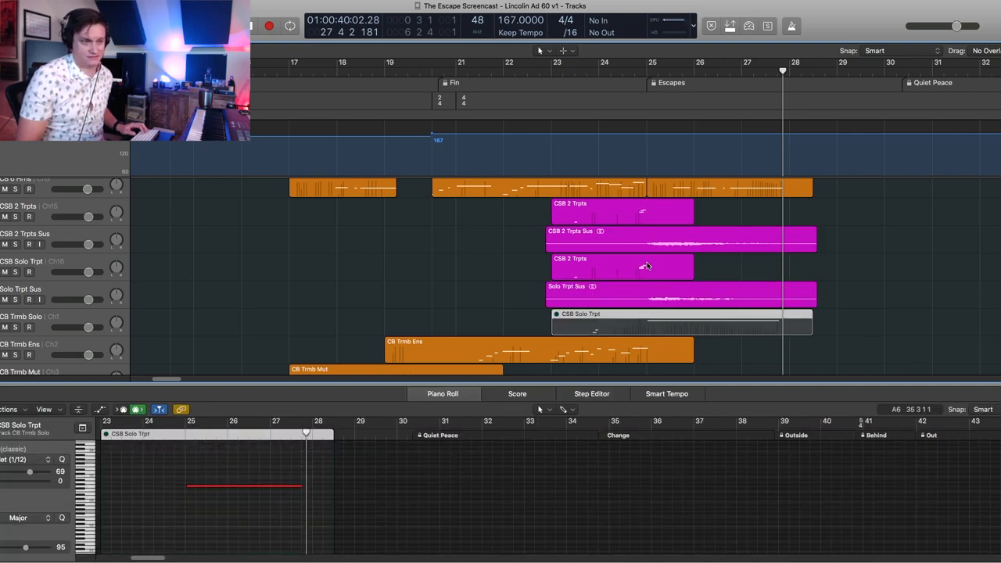
left_click(680, 239)
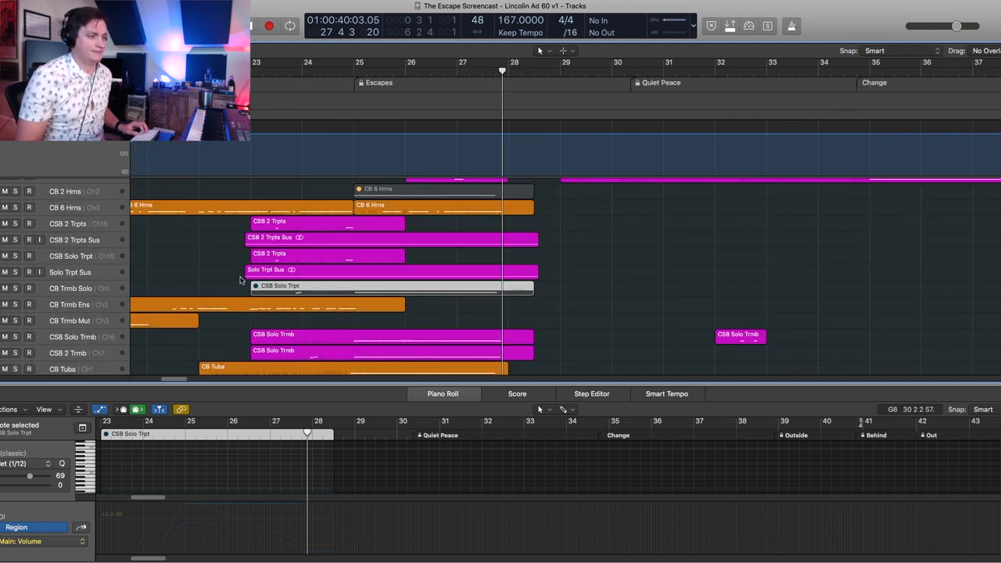
mouse_move(108, 450)
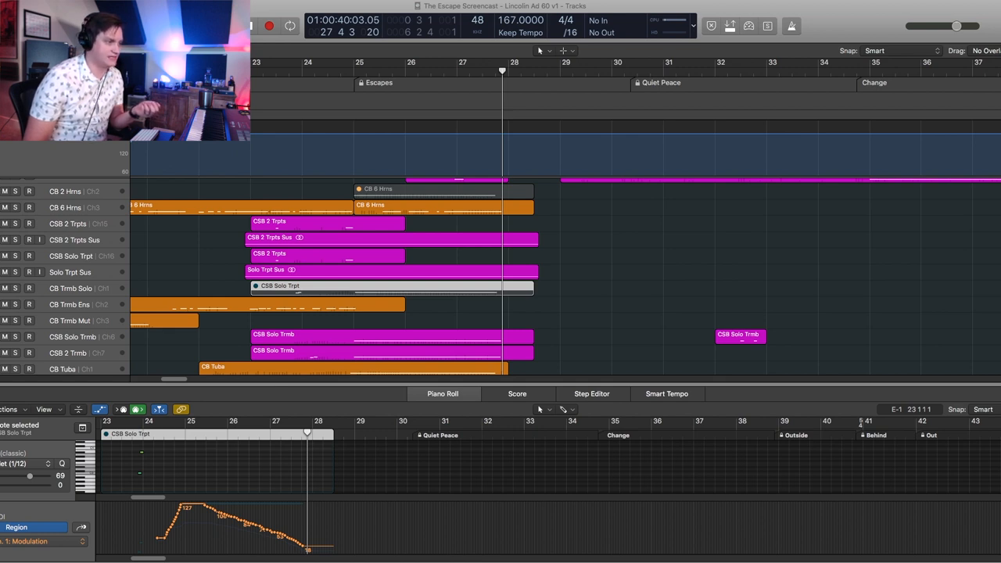
- View the CSB 2 Trpts region's notes alongside its CC1 modulation curve
left_click(326, 220)
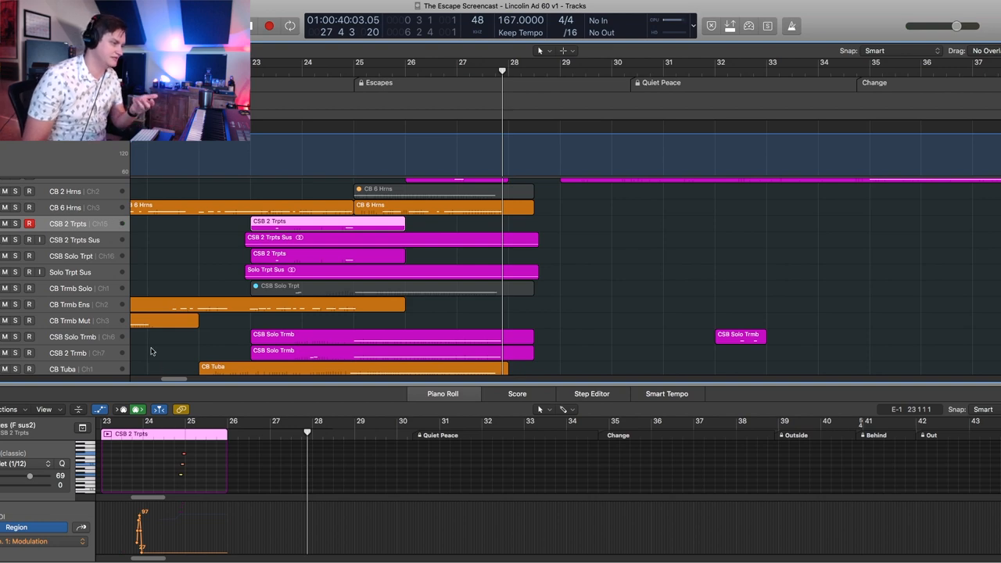
scroll("up", 3)
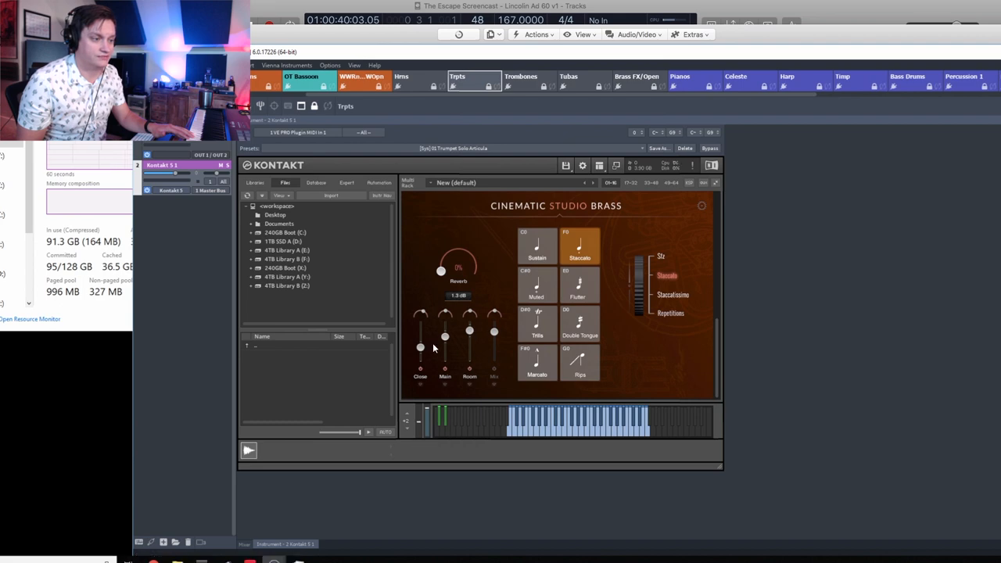
- Bring up the Trpts Kontakt Cinematic Studio Brass instance in Vienna Ensemble Pro
left_click_drag(420, 344, 420, 352)
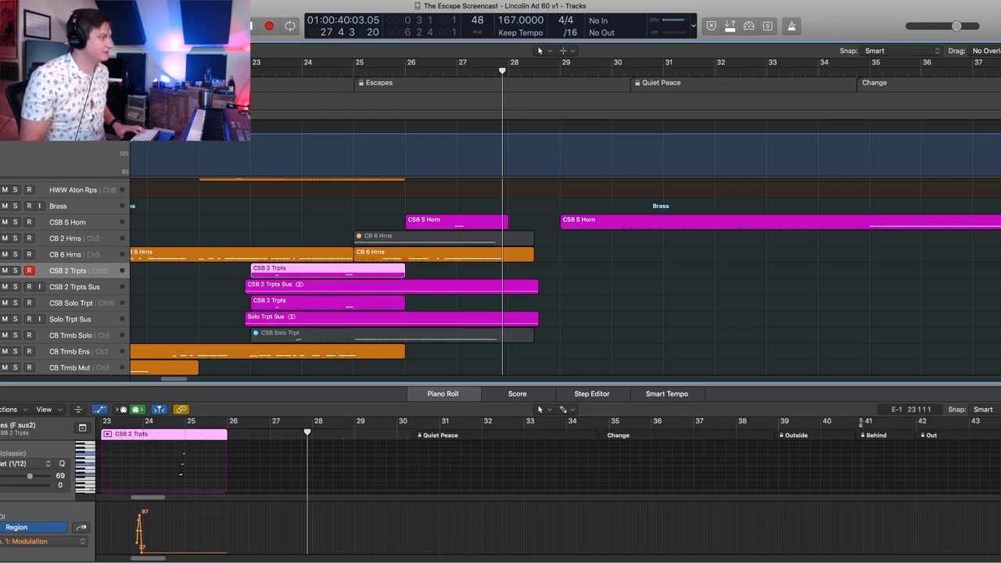
mouse_move(304, 150)
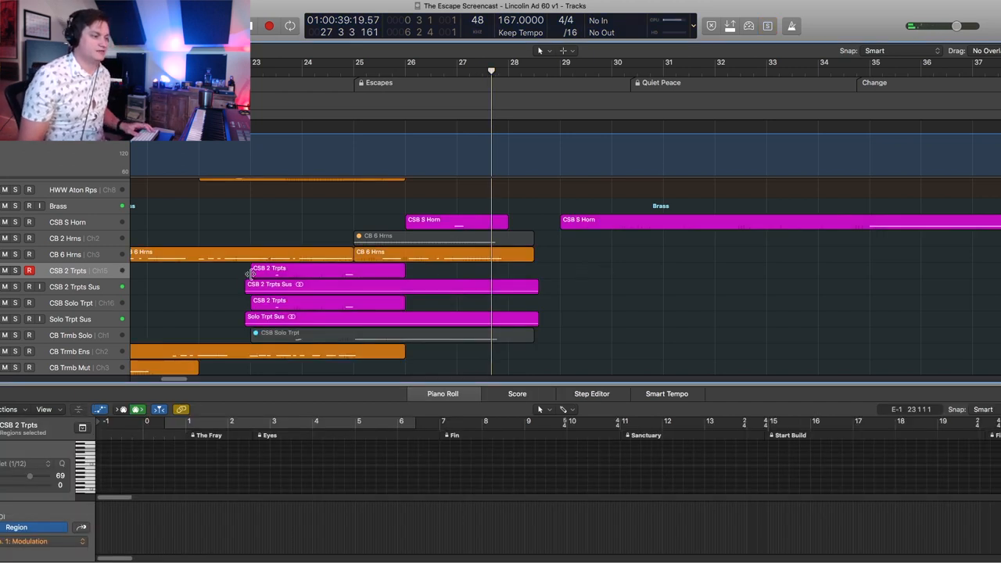
- Show both CSB 2 Trpts regions and CSB Solo Trpt notes, then return the playhead to bar 21
left_click(326, 269)
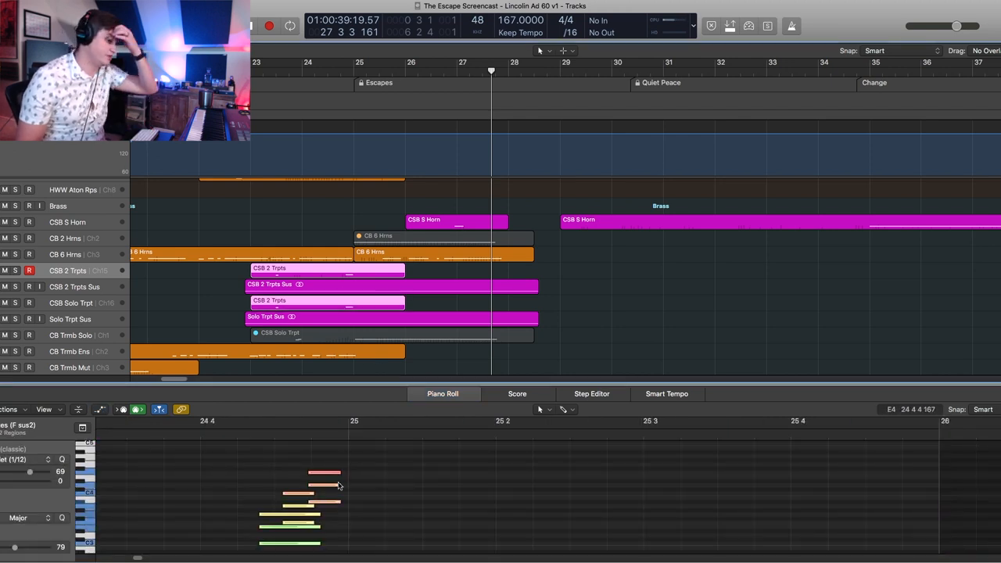
mouse_move(334, 489)
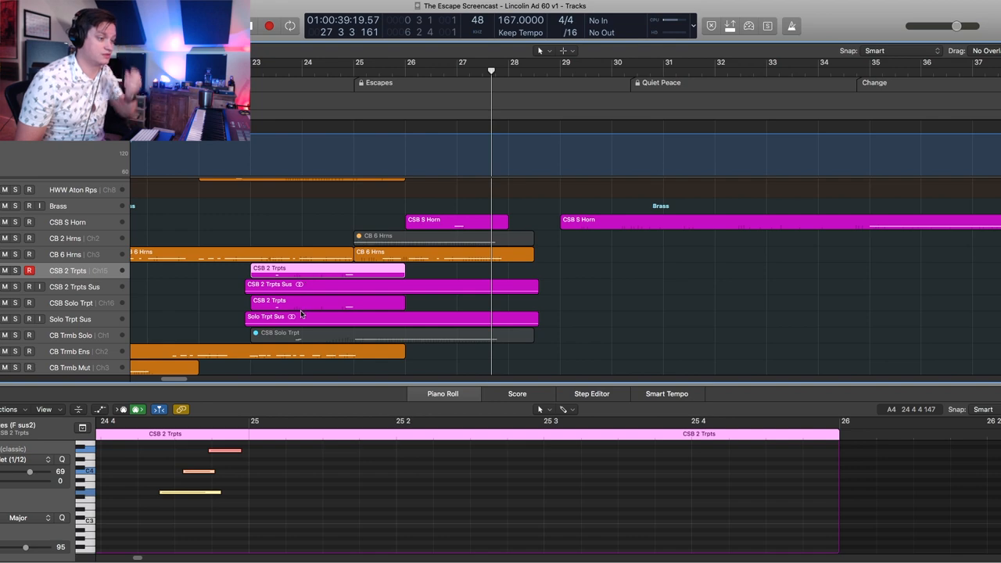
left_click(326, 267)
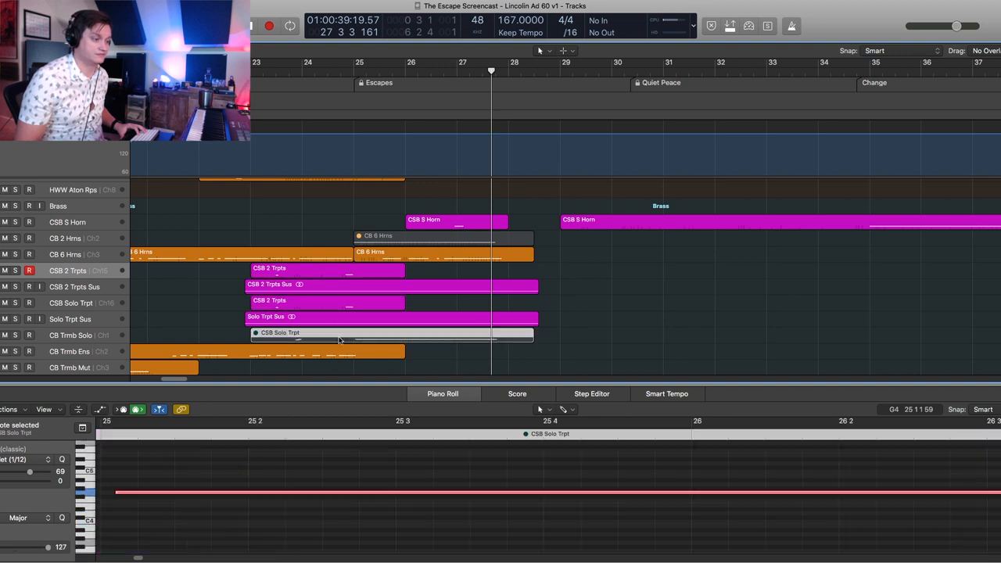
left_click(325, 300)
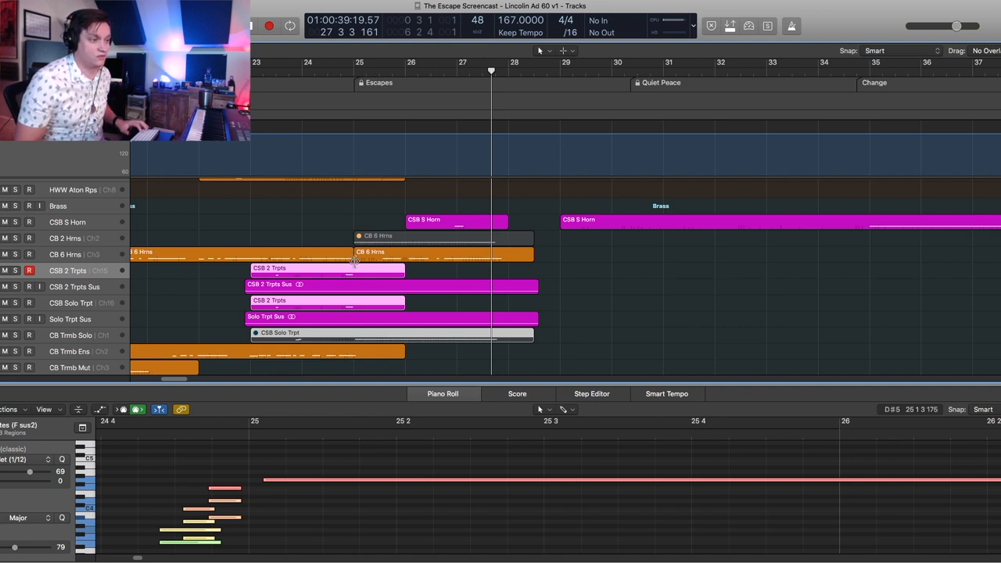
left_click(326, 269)
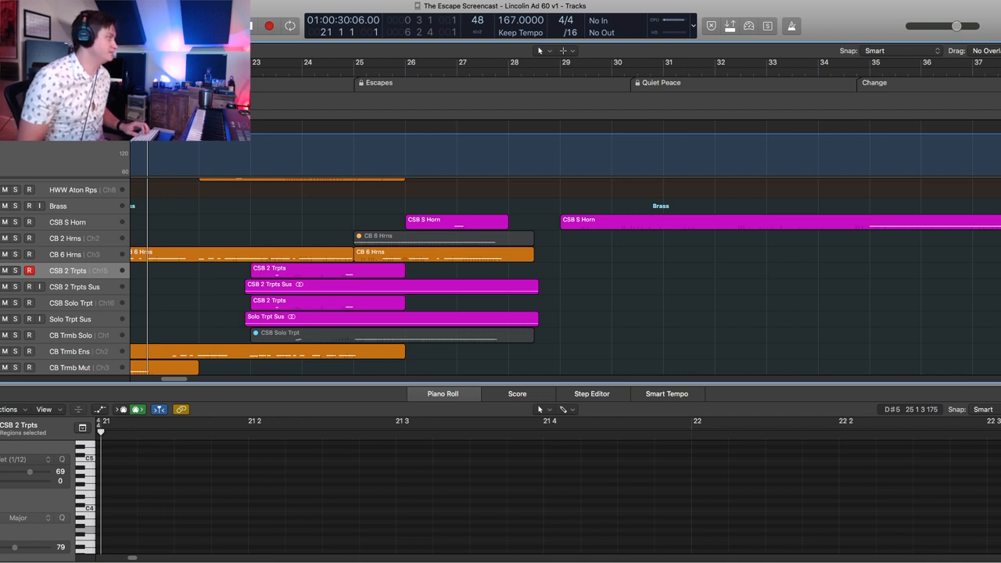
mouse_move(182, 296)
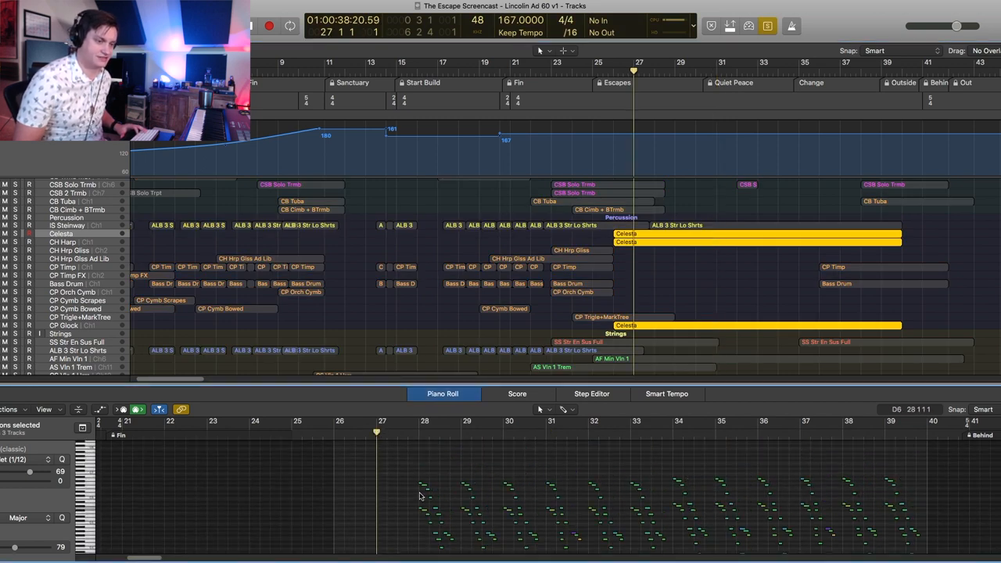
mouse_move(445, 456)
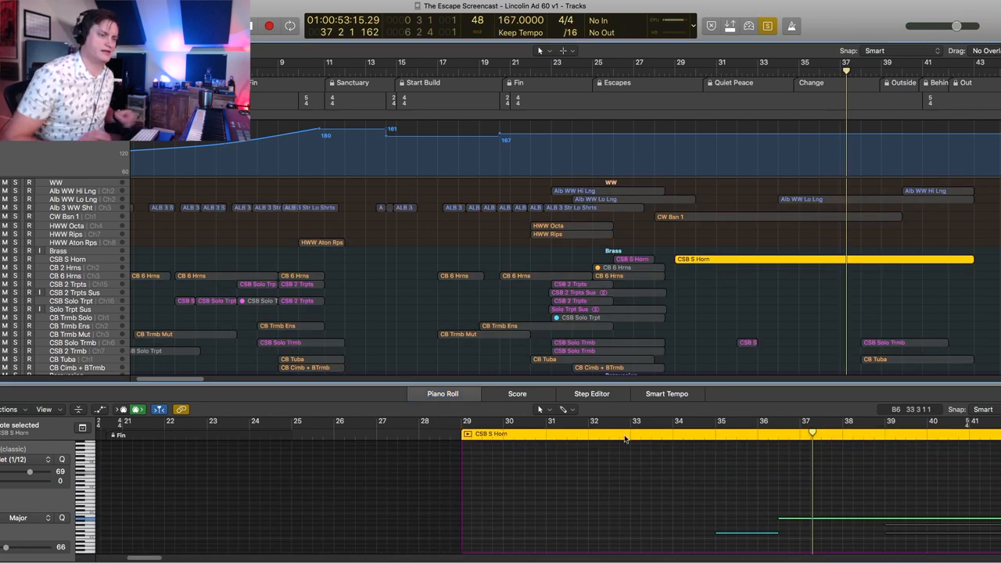
mouse_move(722, 281)
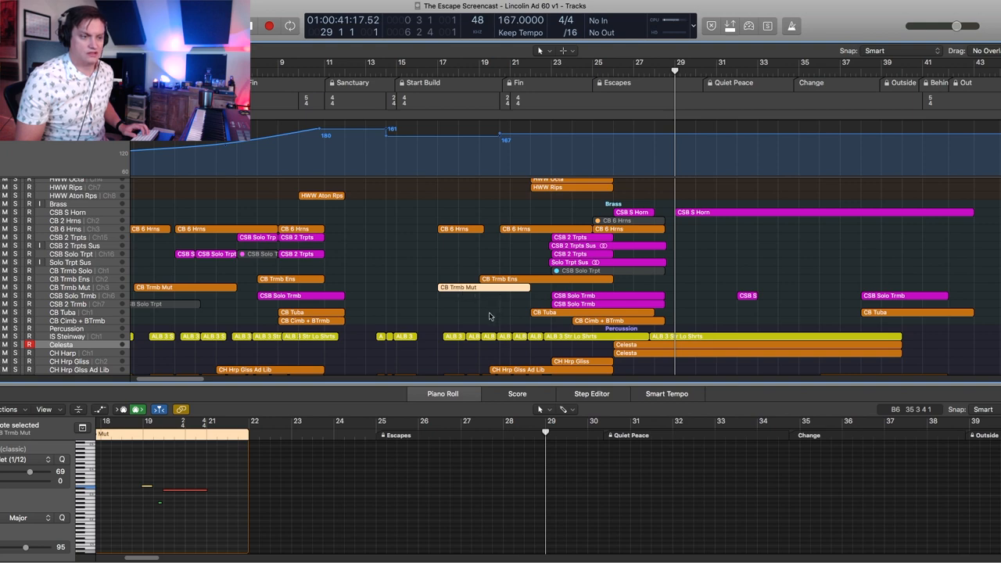
- Scroll the track list down through the brass parts toward the strings
scroll("down", 3)
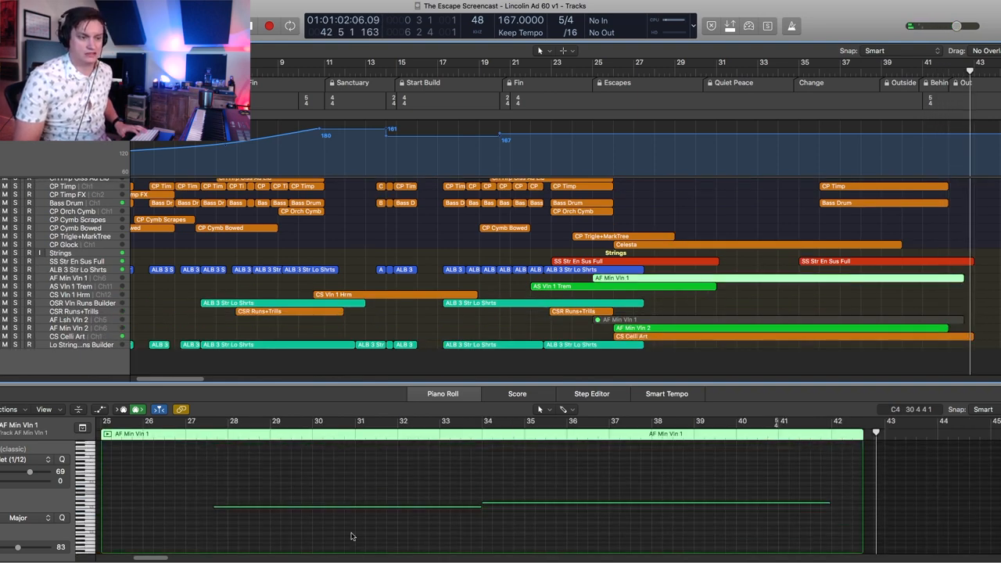
- View AF Min Vln, CS Celli Art, then both SS Str En Sus Full regions' notes
left_click(633, 328)
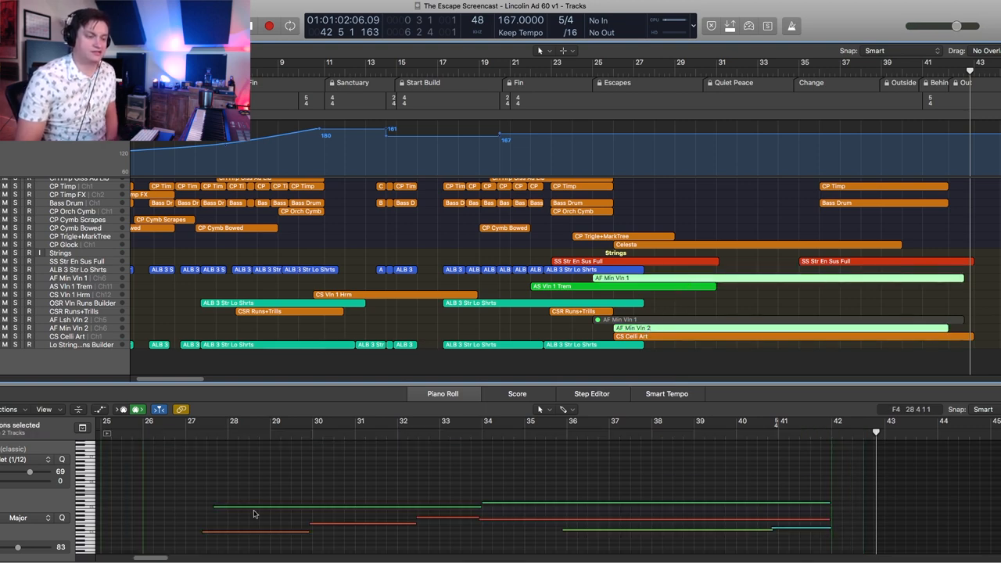
left_click(630, 336)
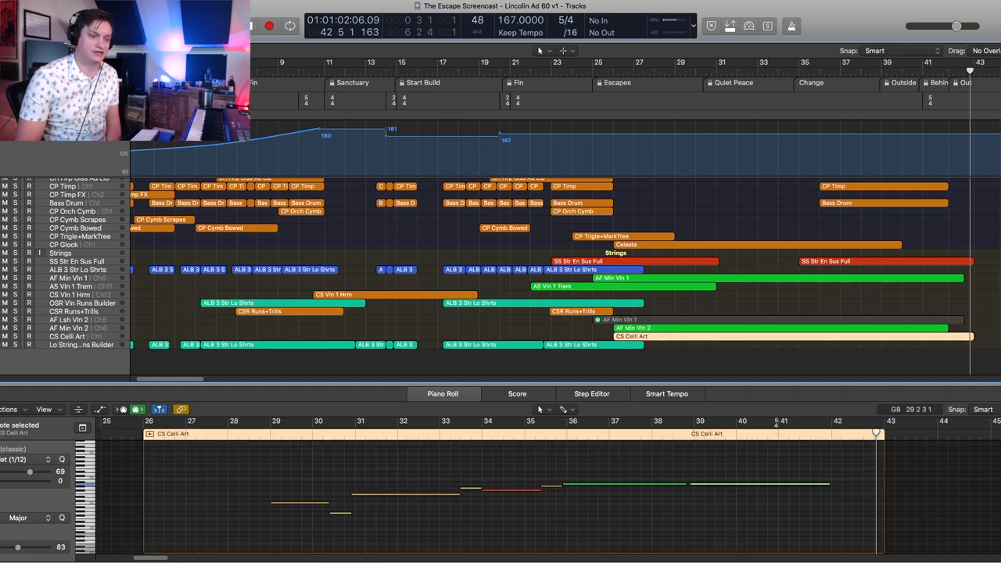
scroll("up", 3)
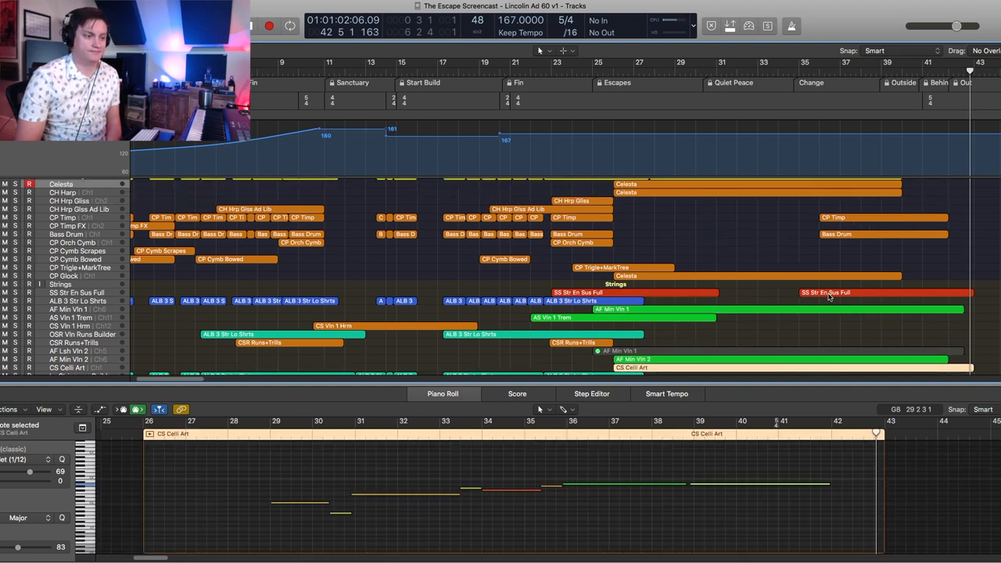
left_click(825, 292)
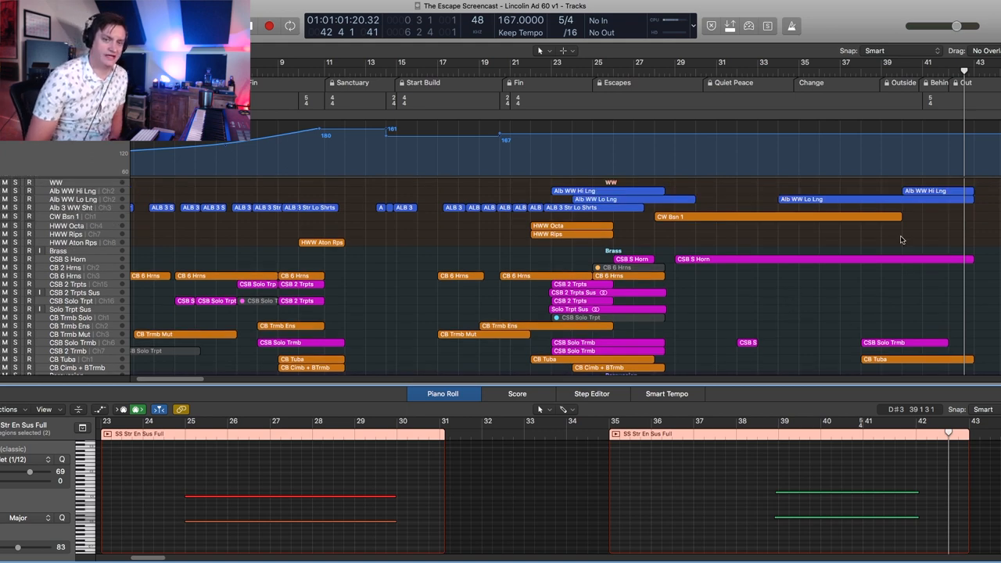
mouse_move(894, 193)
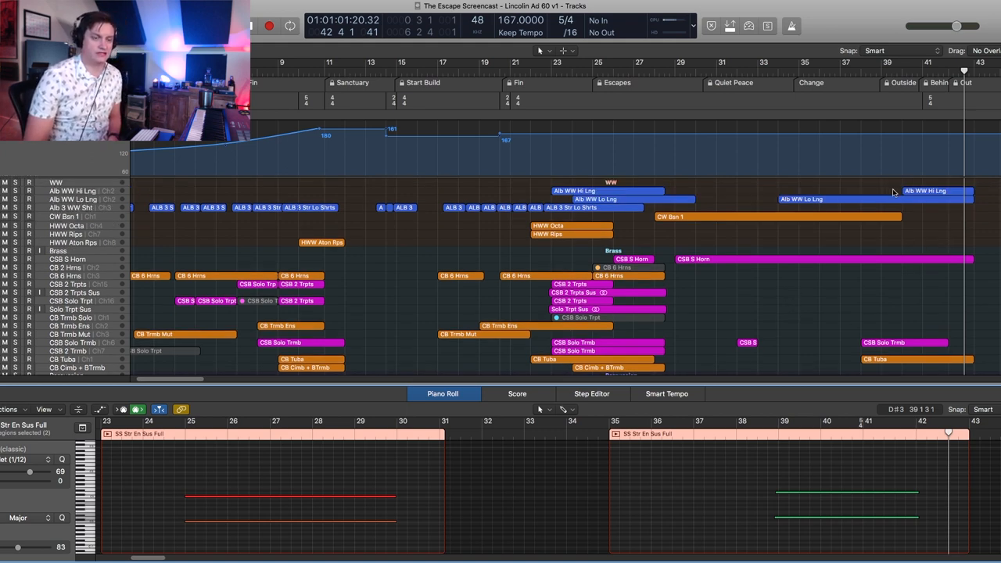
- Open the bar-40 Alb WW Hi Lng region's notes and scroll the Piano Roll right
left_click(935, 190)
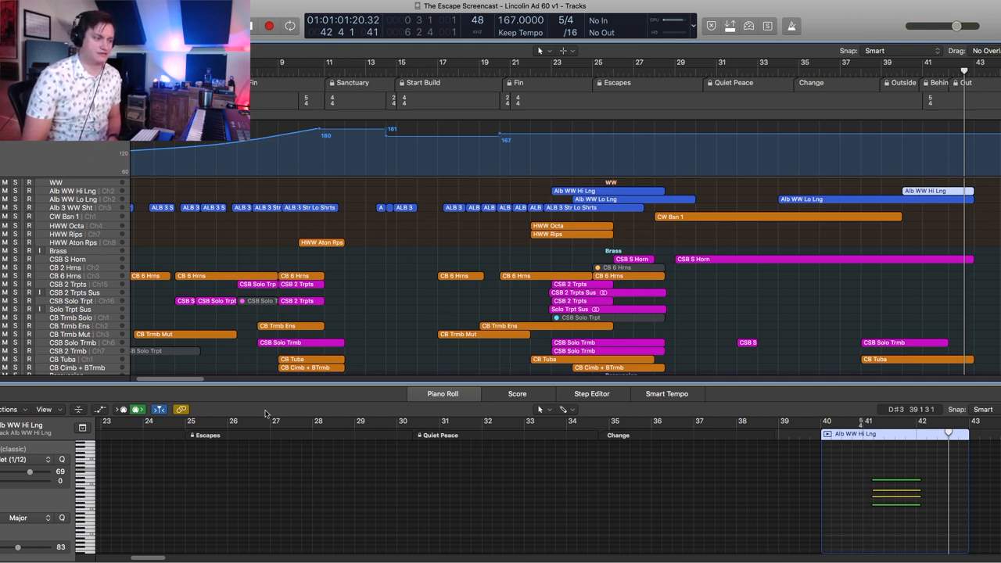
scroll("right", 3)
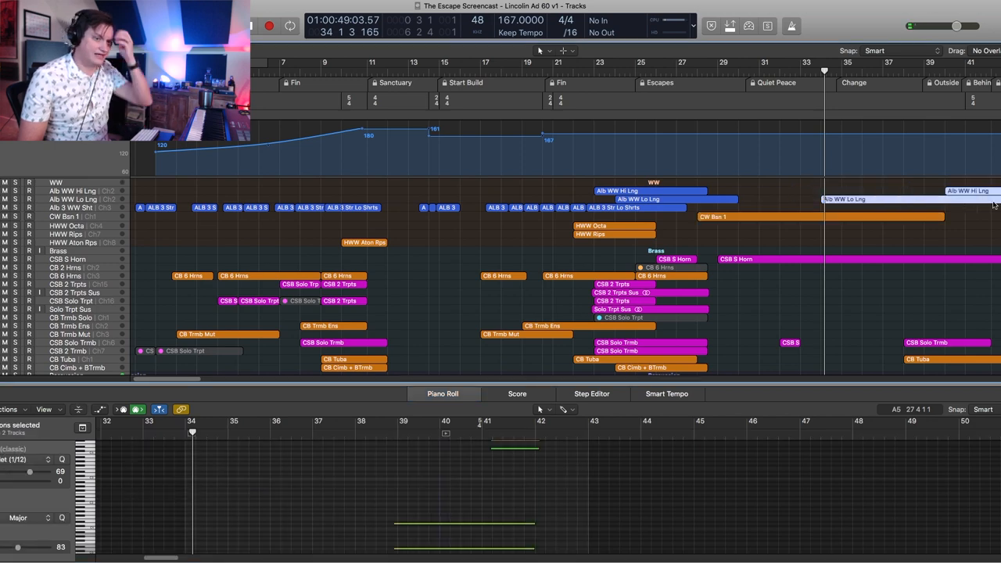
mouse_move(774, 270)
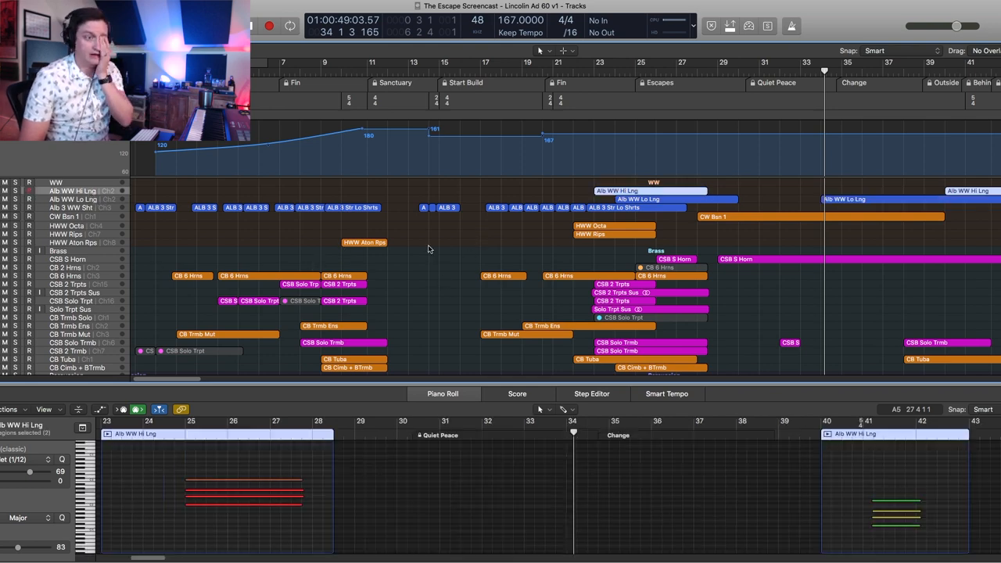
mouse_move(473, 232)
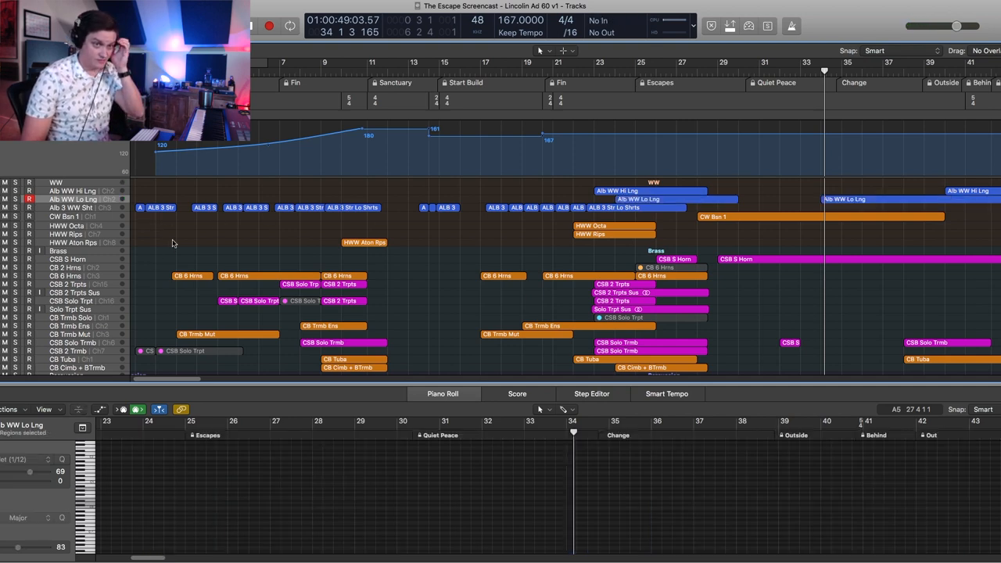
mouse_move(207, 255)
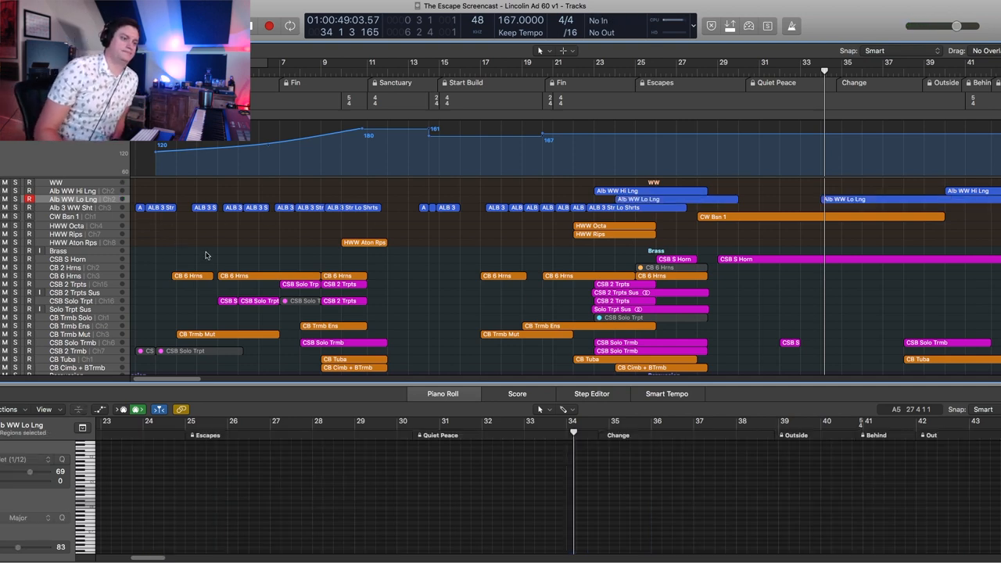